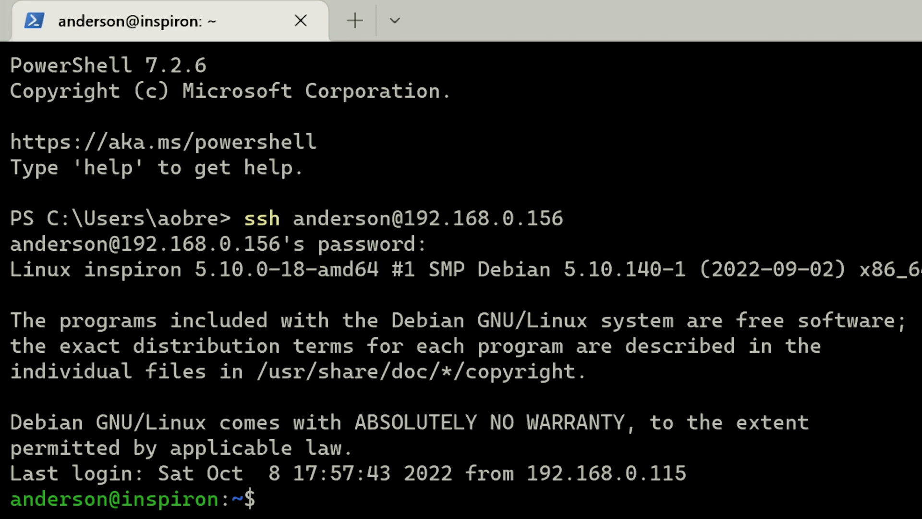
# Step: Become root with su, list disks via fdisk -l, and run sudo apt install hdparm
pyautogui.write('su')
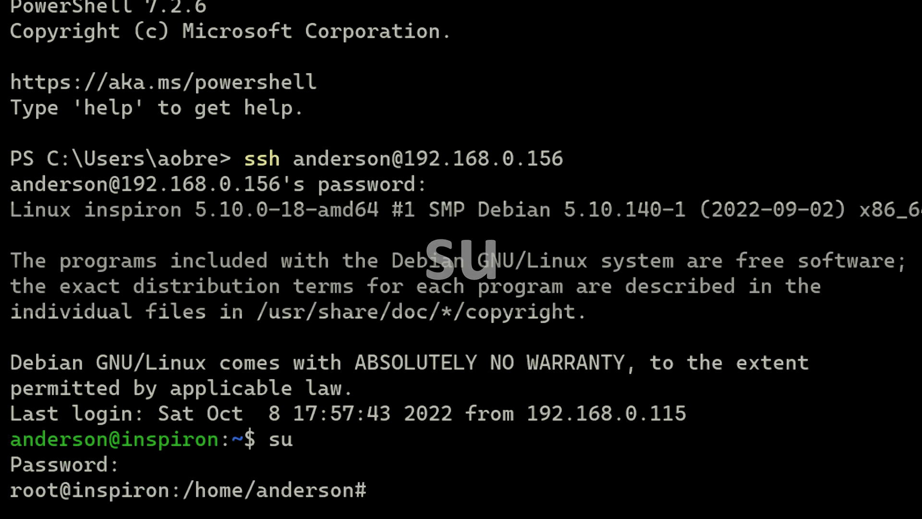
pyautogui.write('fdisk')
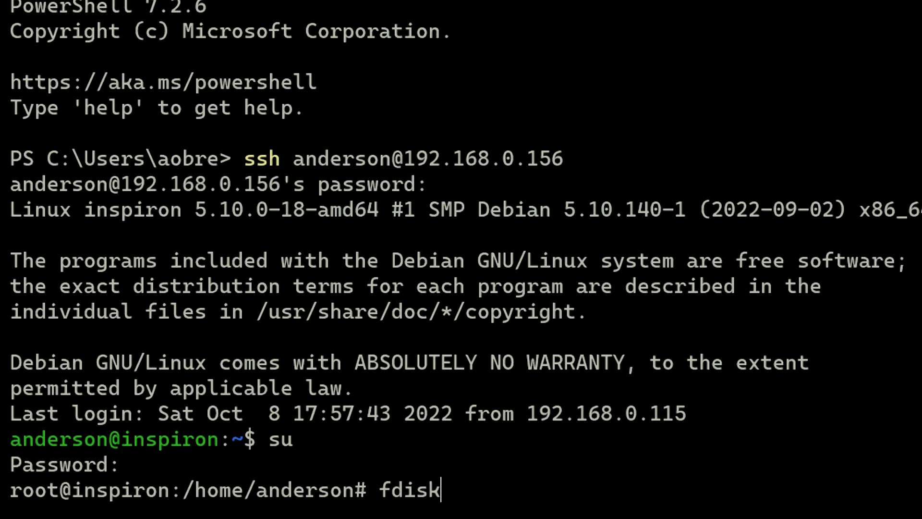
pyautogui.write('-l')
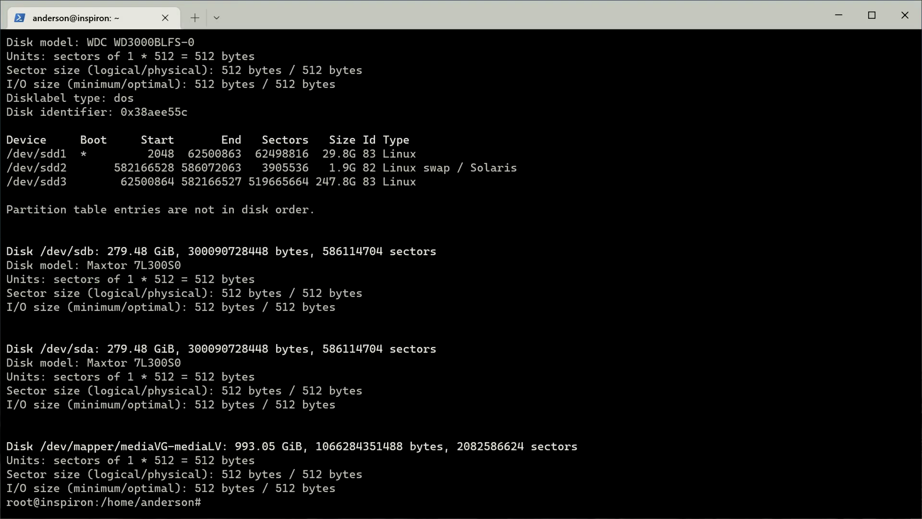
pyautogui.write('sudo apt insta')
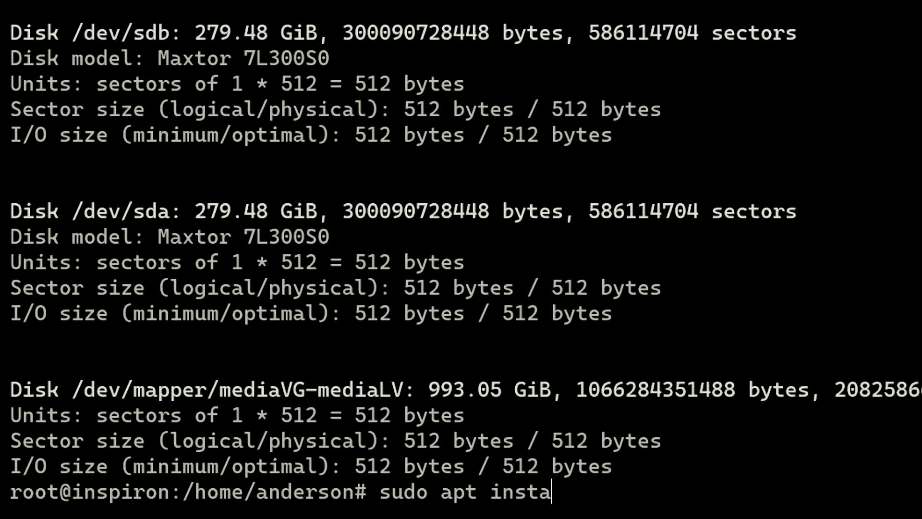
pyautogui.write('ll hdp')
pyautogui.write('hdparm -t --direct /dev/sd')
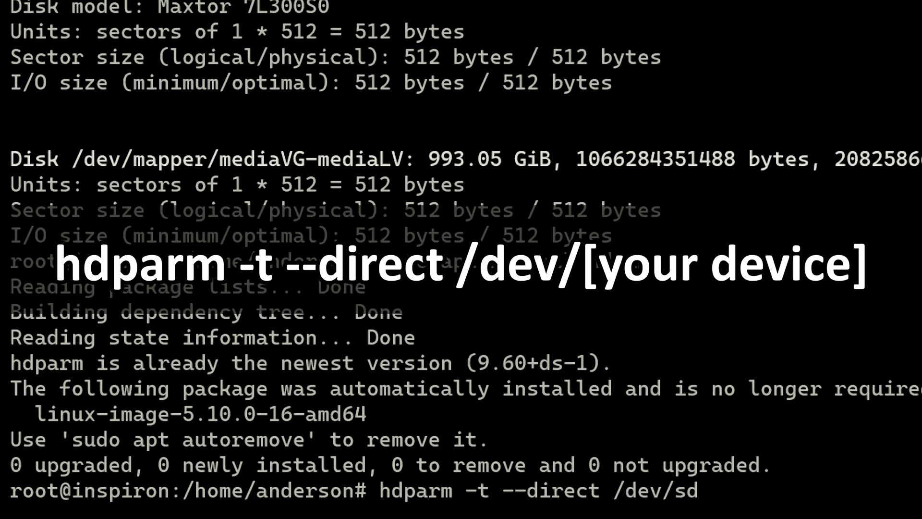
# Step: Run hdparm -t --direct on /dev/sda, sdb, sdc and sdd, repeating sdd once
pyautogui.write('a')
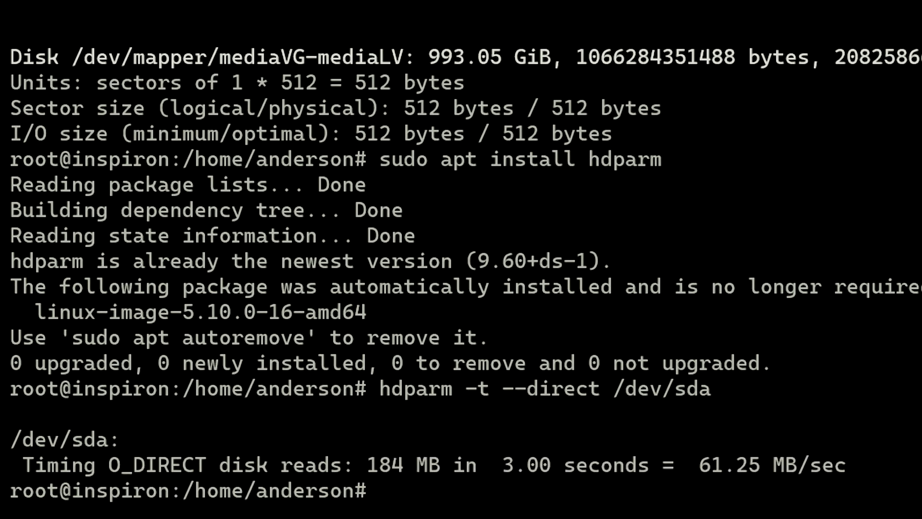
pyautogui.write('hdparm -t --direct /dev/sdb')
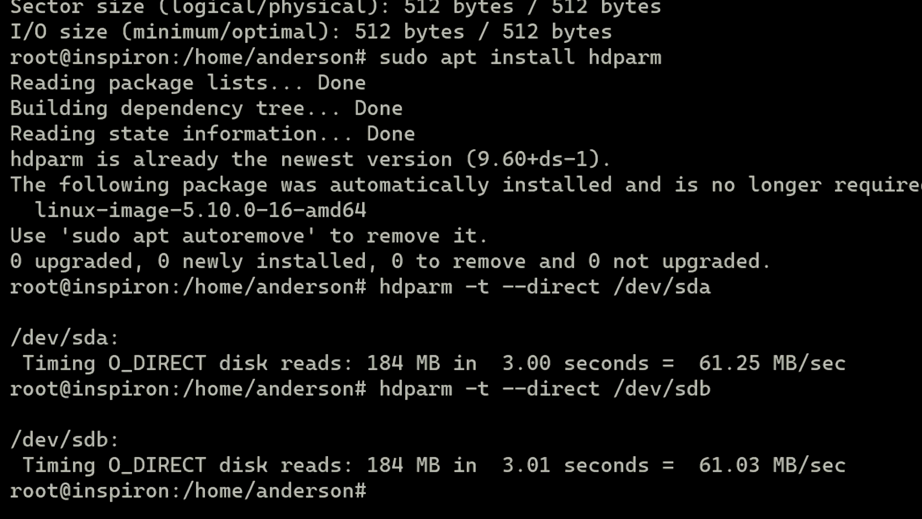
pyautogui.write('hdparm -t --direct /dev/sdc')
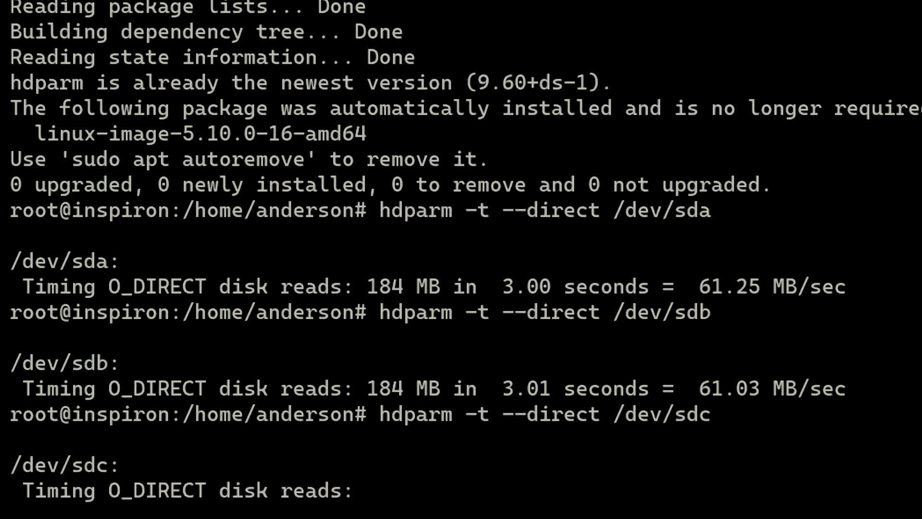
pyautogui.scroll(-3)
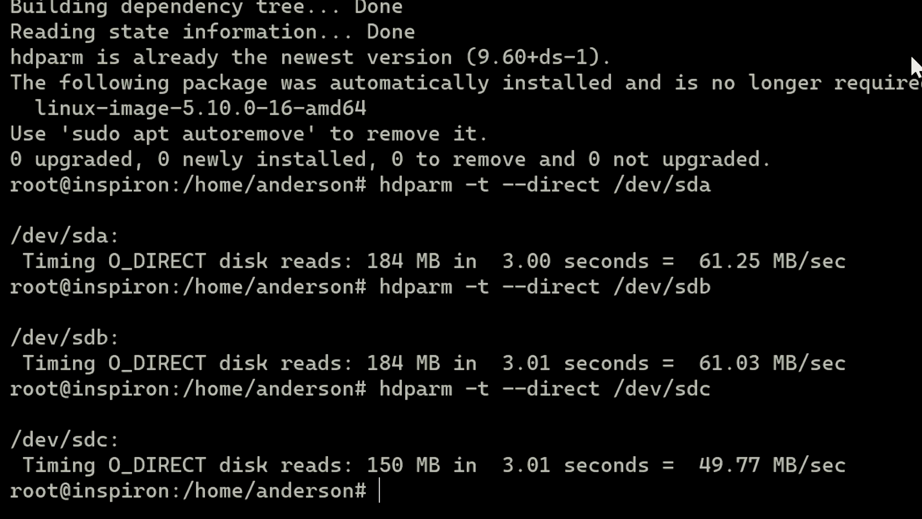
pyautogui.write('hdparm -t --direct /dev/sdd')
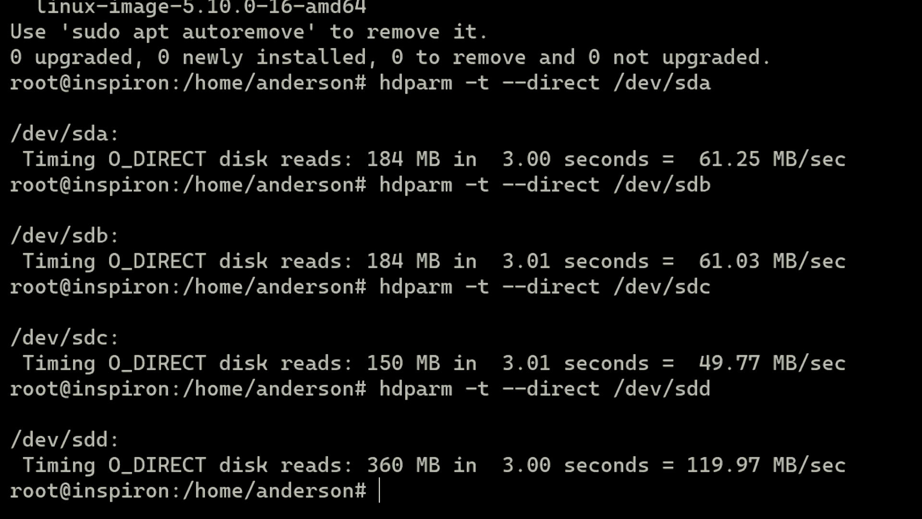
pyautogui.write('hdparm -t --direct /dev/sdd')
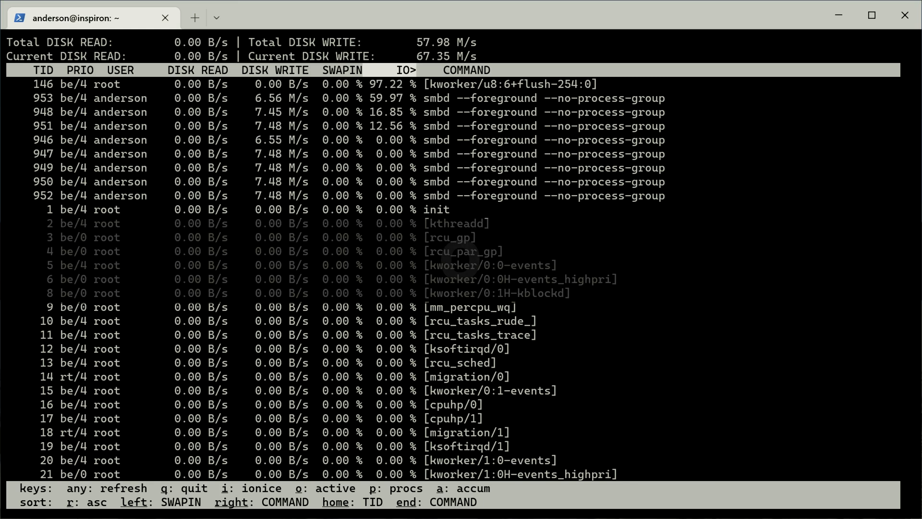
# Step: Run iotop to watch per-process disk reads and writes, showing smbd activity
pyautogui.press('o')
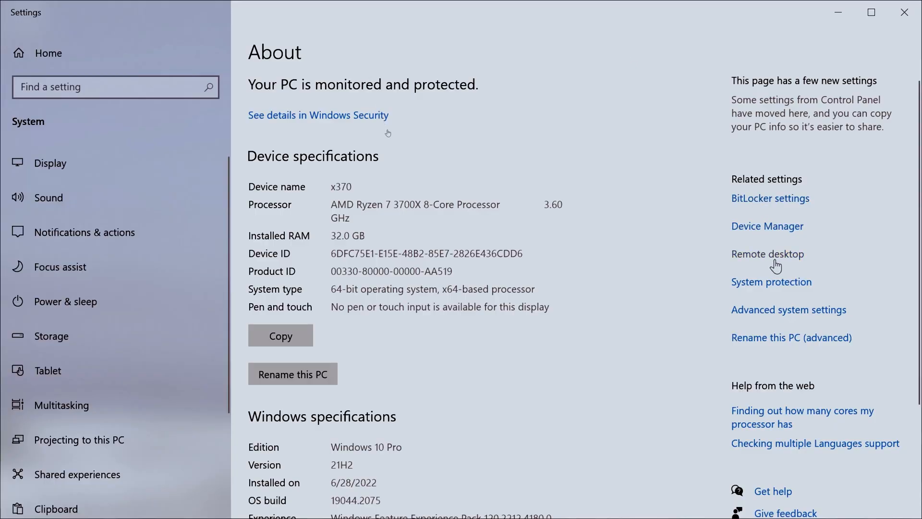
pyautogui.moveTo(772, 230)
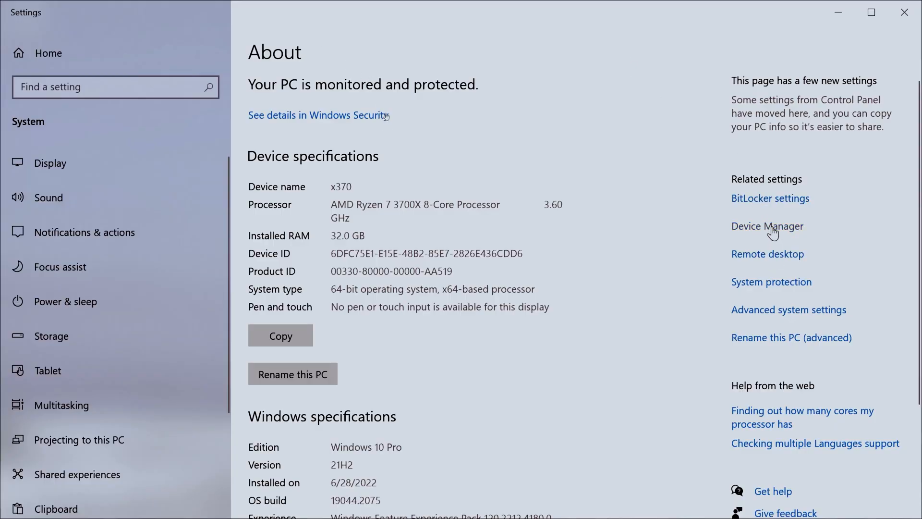
# Step: From the About page, open Device Manager to list the PC's hardware devices
pyautogui.click(766, 226)
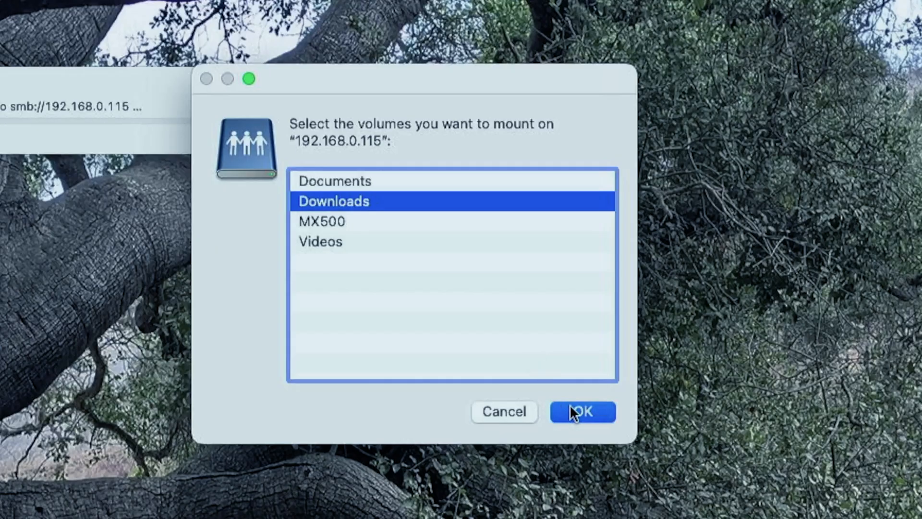
# Step: Mount the Downloads share from 192.168.0.115 and check the network transfer rate
pyautogui.click(582, 411)
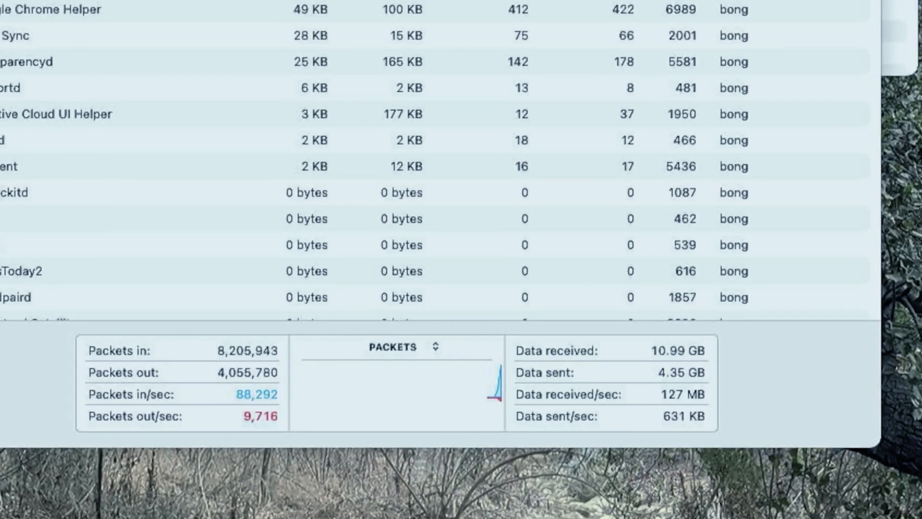
pyautogui.click(695, 12)
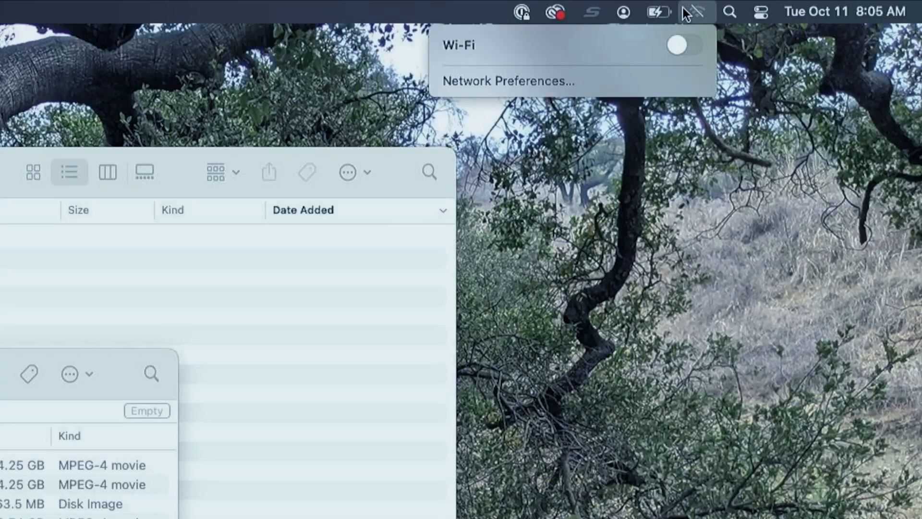
# Step: Check the menu-bar Wi-Fi control to confirm Wi-Fi is switched off
pyautogui.click(682, 45)
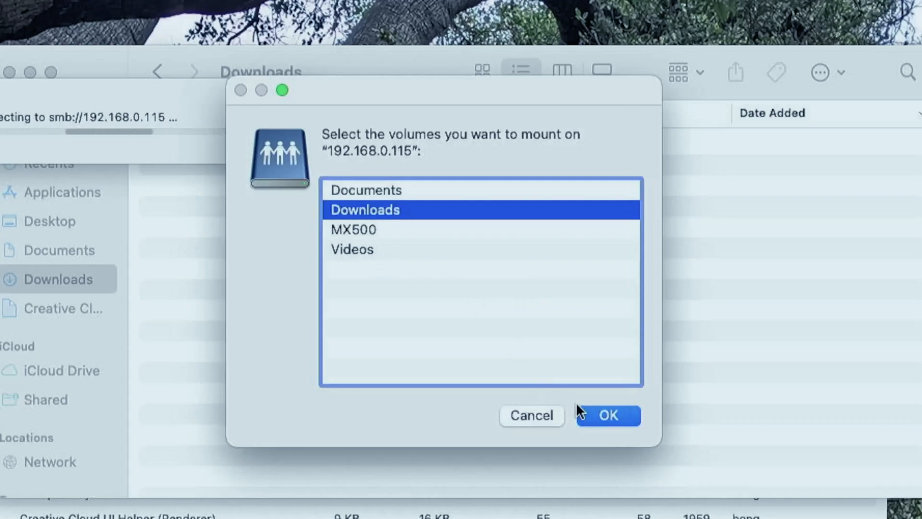
# Step: Confirm mounting the Downloads share from the server at 192.168.0.115
pyautogui.click(607, 414)
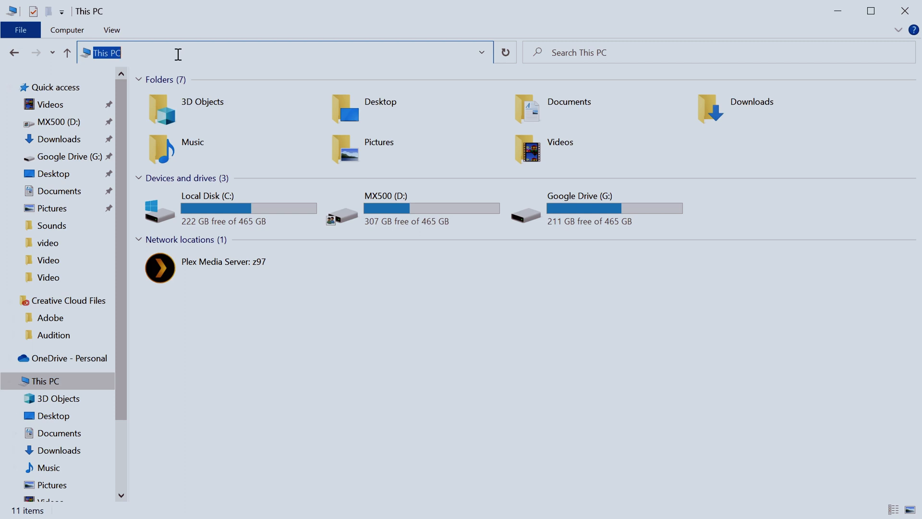
# Step: Connect to \\192.168.0.156 and enter the user name Anderso in the credentials dialog
pyautogui.write('\\\\192.168.0.156')
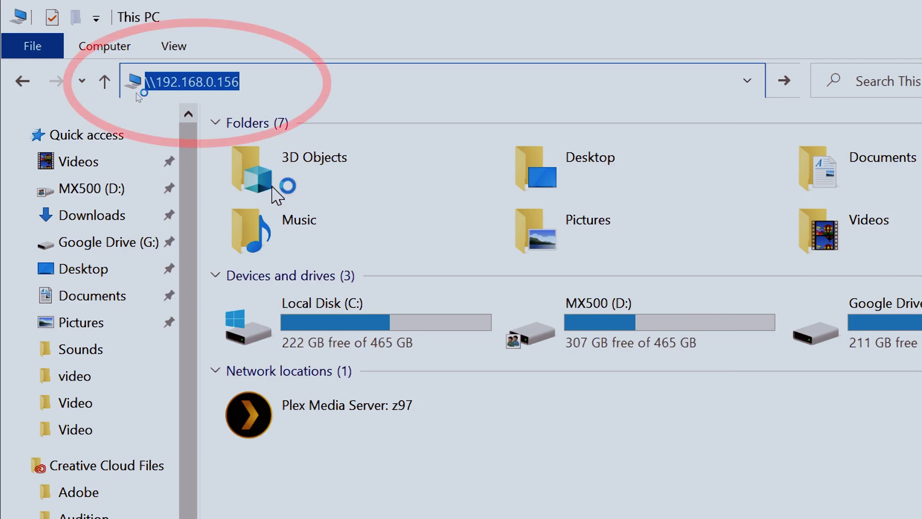
pyautogui.press('enter')
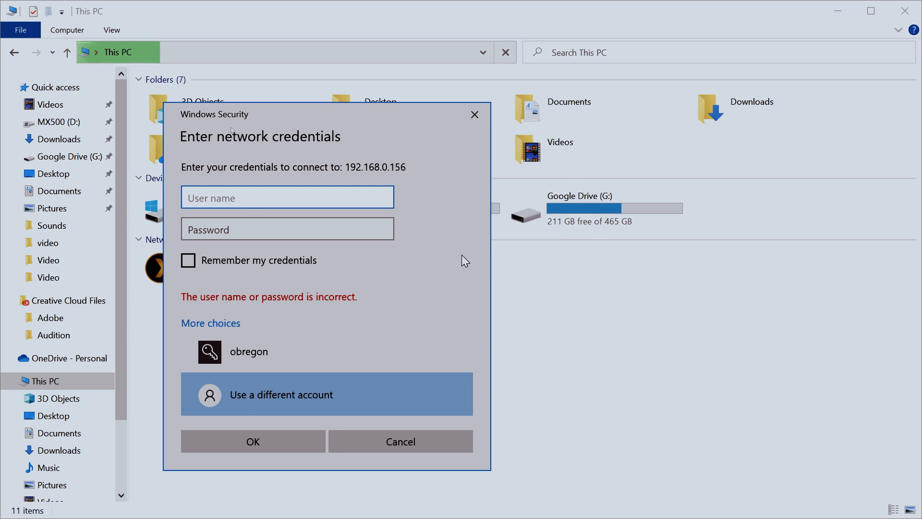
pyautogui.write('A')
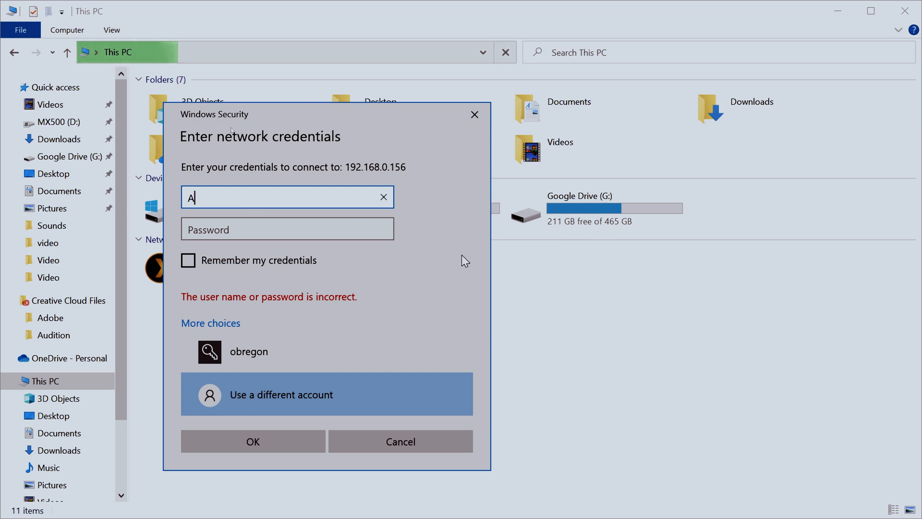
pyautogui.write('nderso')
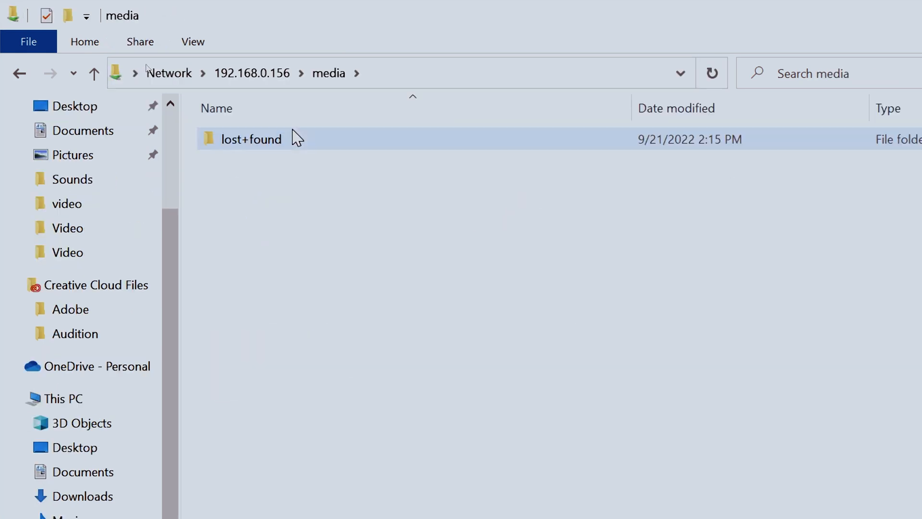
# Step: Select the lost+found folder inside the server's media share
pyautogui.click(424, 365)
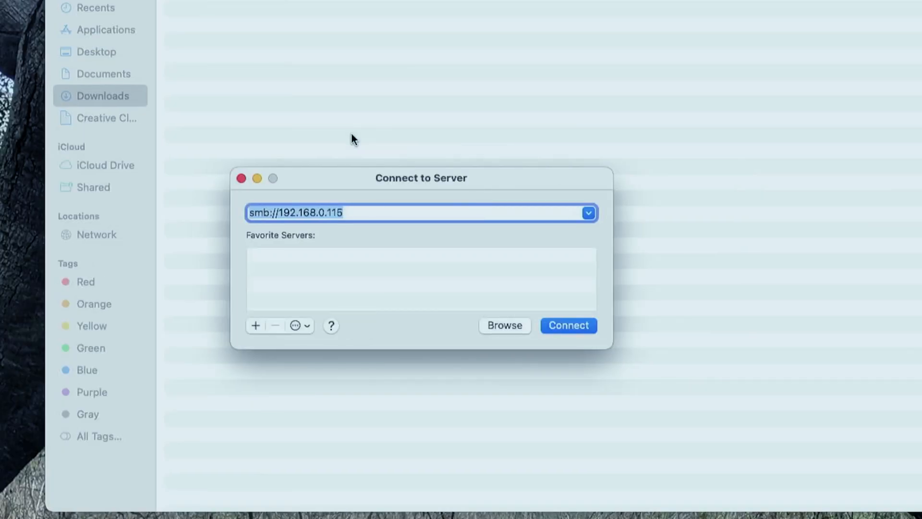
# Step: Connect to smb://192.168.0.156 and log in as a registered user with name and password
pyautogui.click(586, 212)
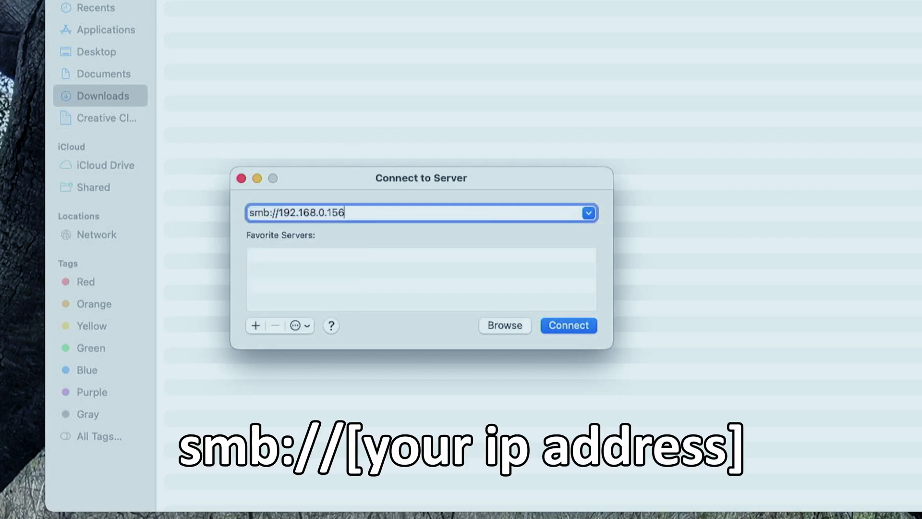
pyautogui.click(567, 325)
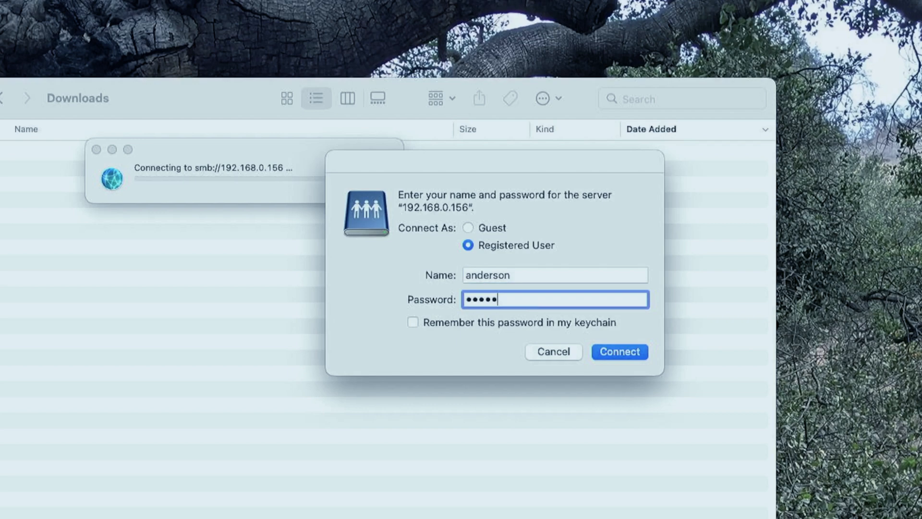
pyautogui.click(619, 351)
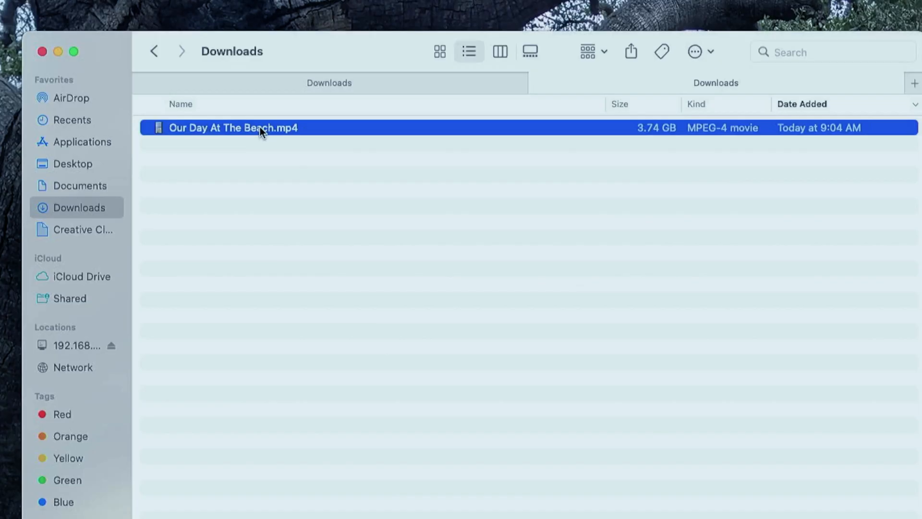
# Step: Drag Our Day At The Beach.mp4 from Downloads onto the server share
pyautogui.click(232, 128)
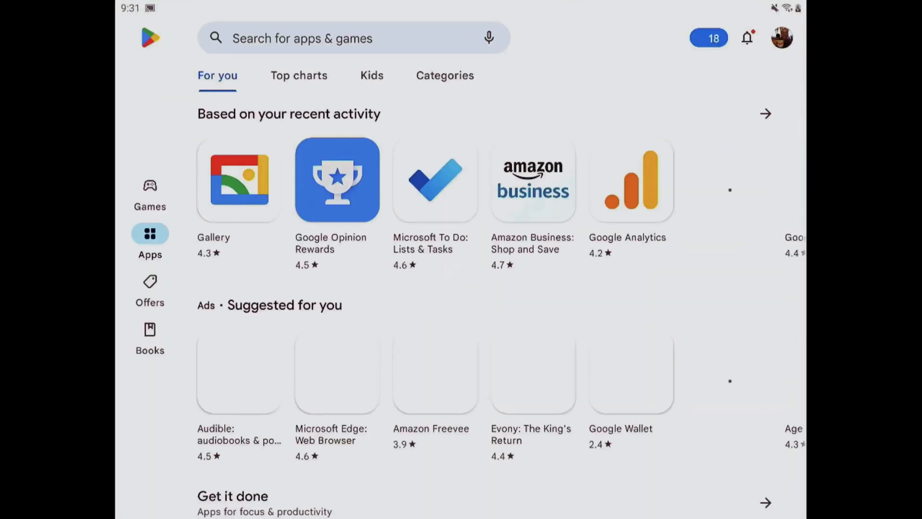
# Step: Search the Play Store for 'fx file explorer' and view NextApp's installed results
pyautogui.click(353, 39)
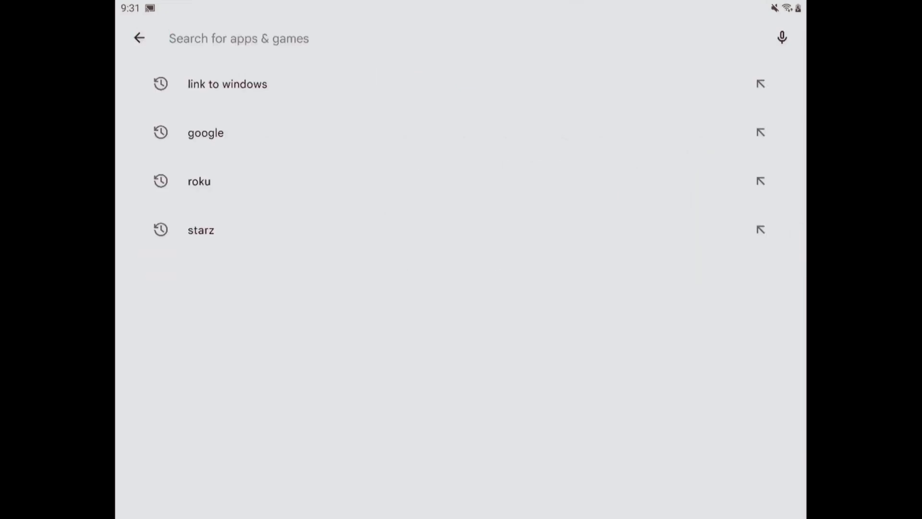
pyautogui.click(239, 38)
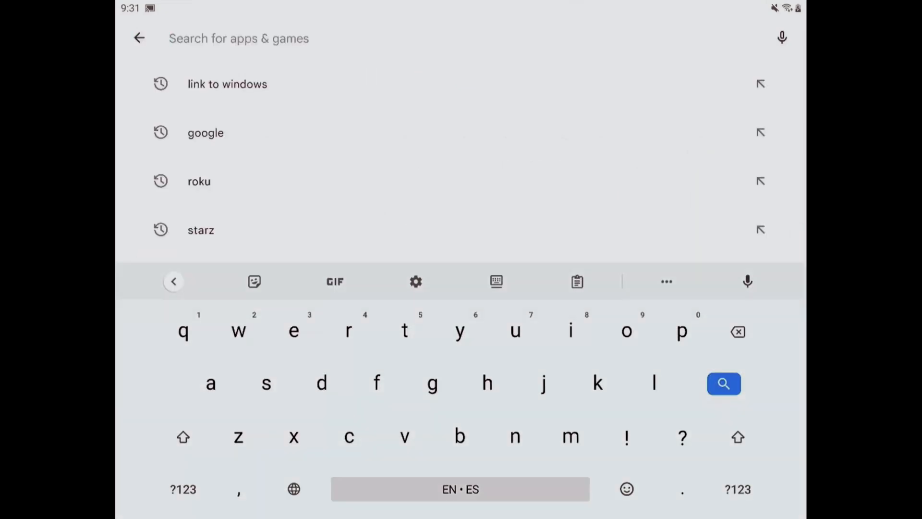
pyautogui.write('fx file explorer')
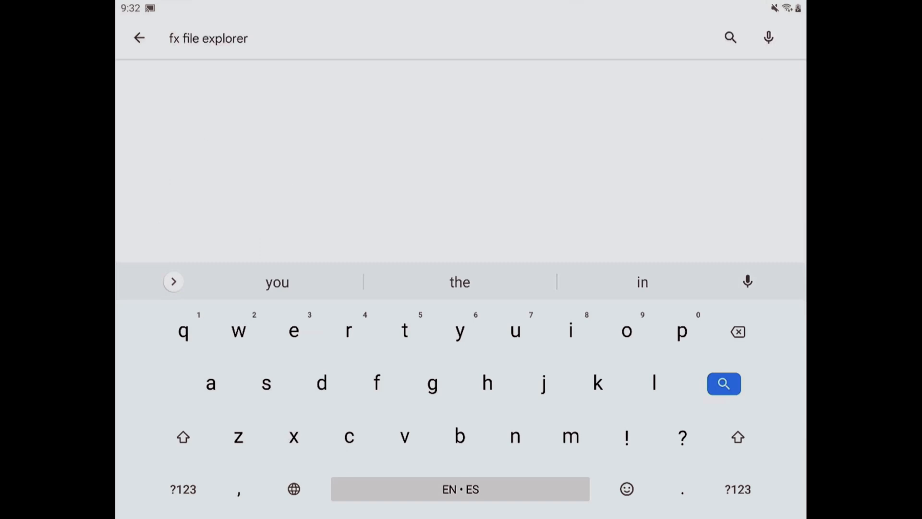
pyautogui.click(723, 383)
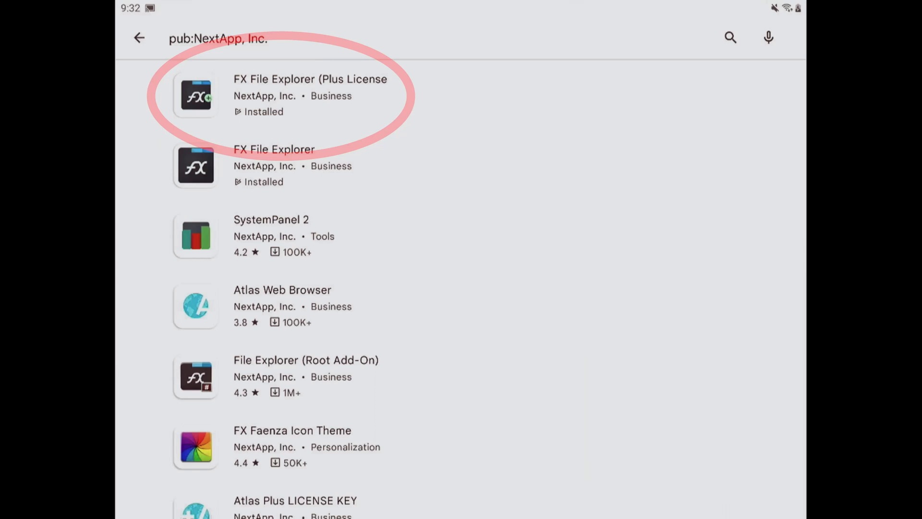
# Step: In FX File Explorer's Network section, start a new Windows Host (SMB) connection
pyautogui.click(194, 95)
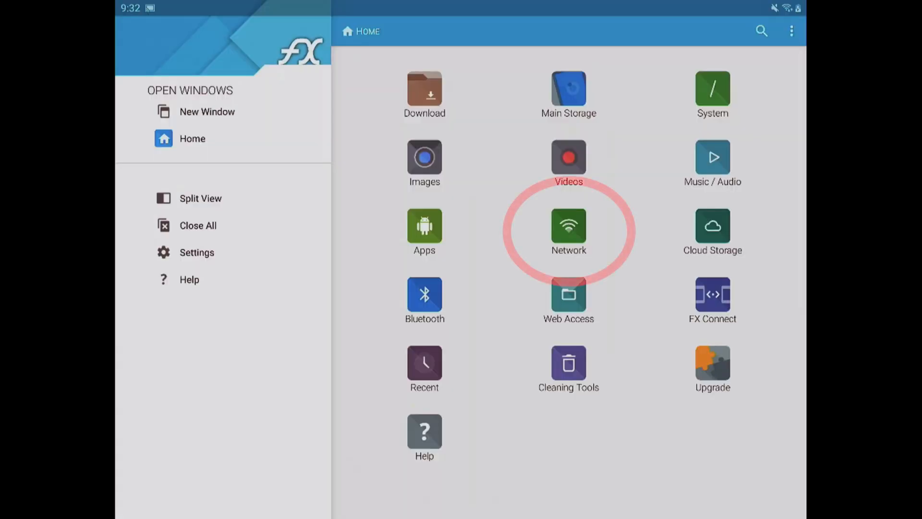
pyautogui.click(567, 229)
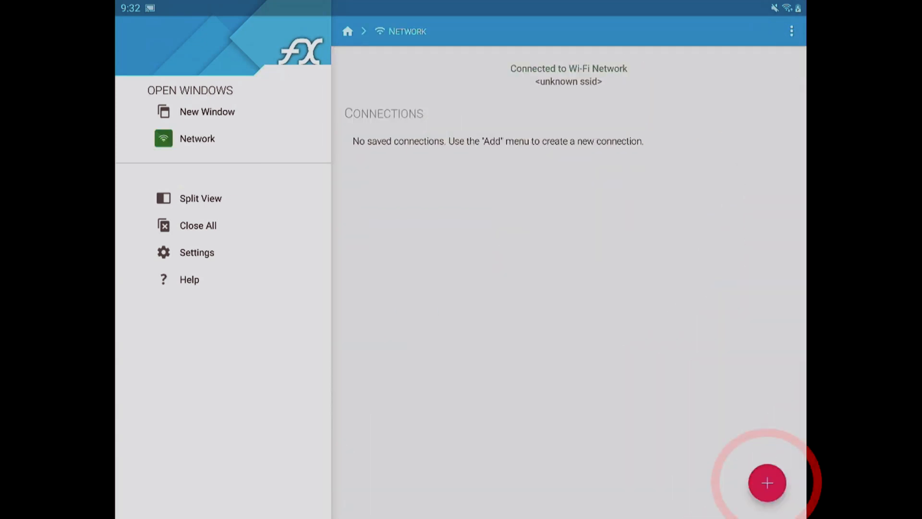
pyautogui.click(766, 483)
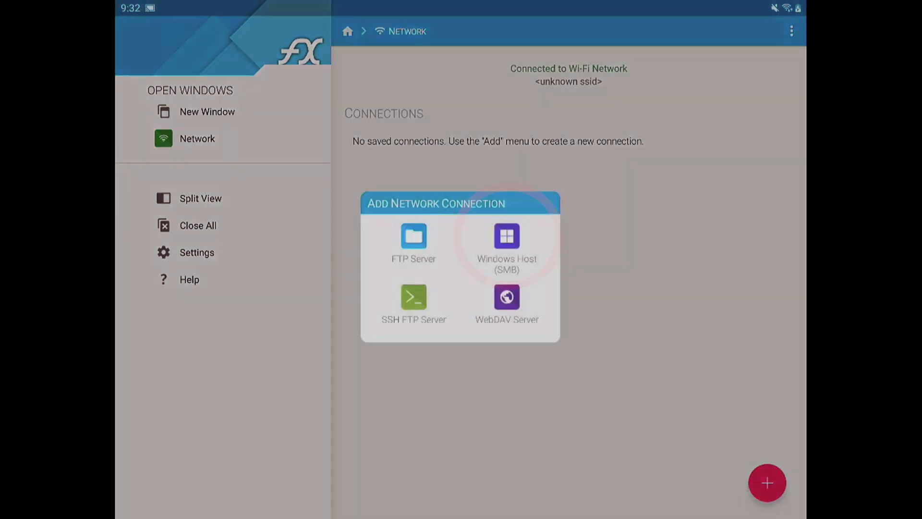
pyautogui.click(507, 244)
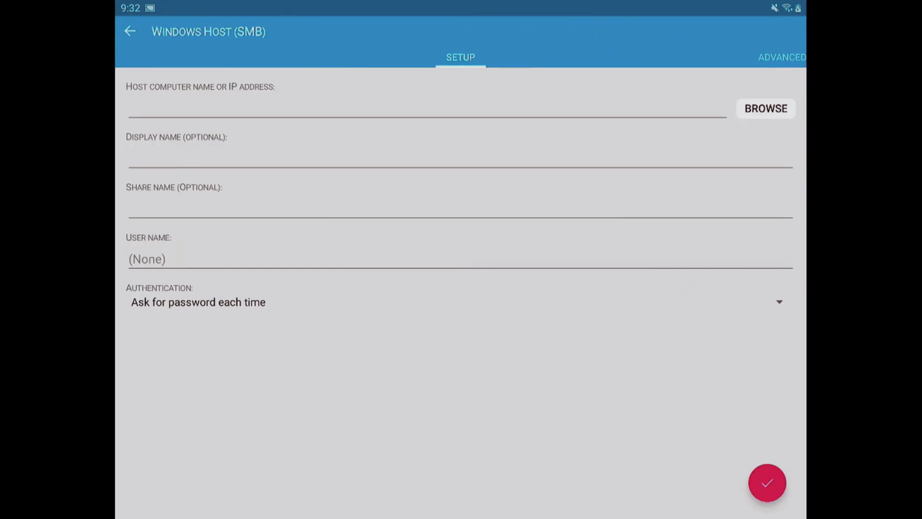
# Step: Save the SMB connection for 192.168.0.156 with display name inspiron and its user name
pyautogui.write('192')
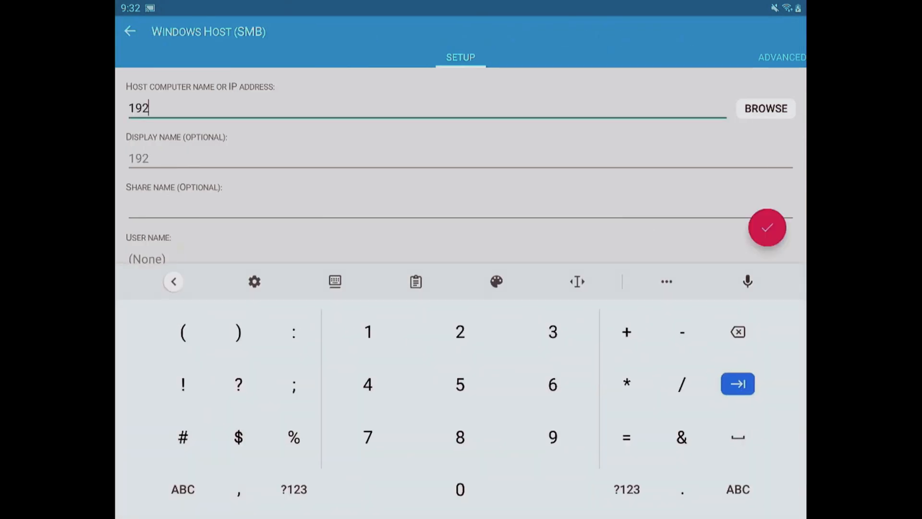
pyautogui.write('.168.0.156')
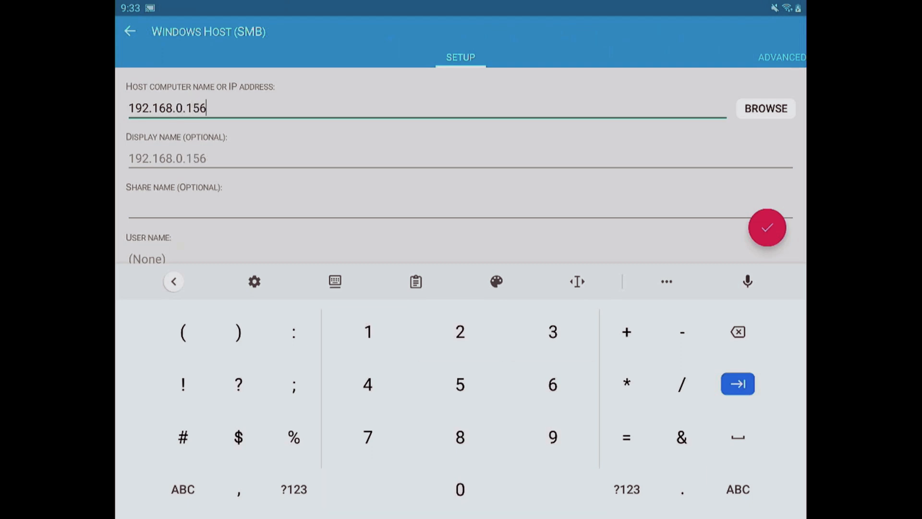
pyautogui.write('inspiron')
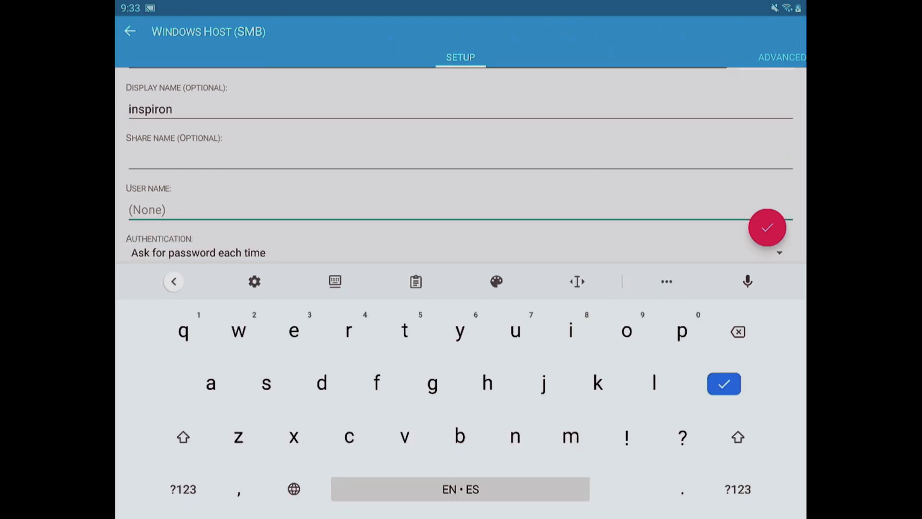
pyautogui.write('an')
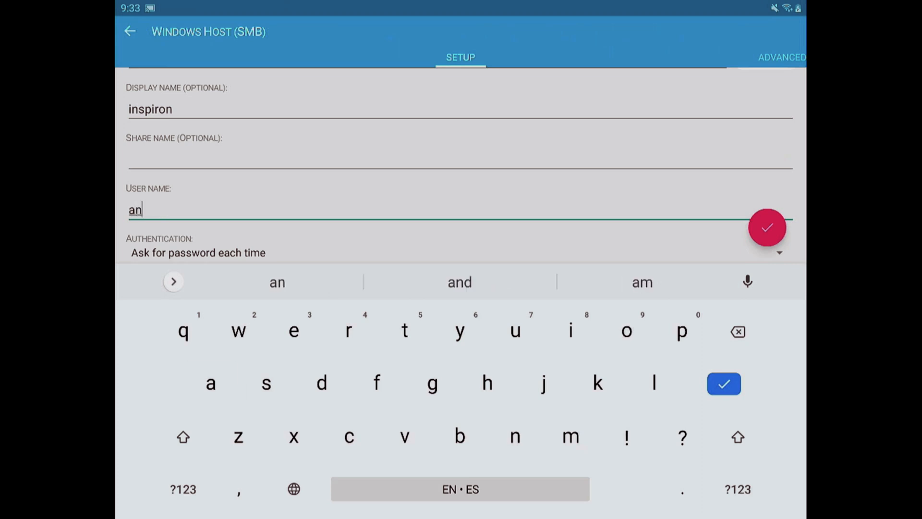
pyautogui.write('derson')
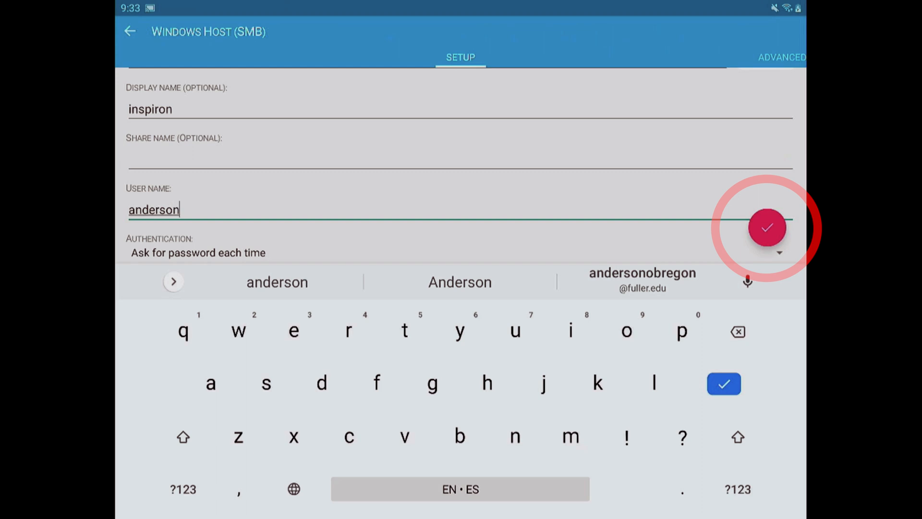
pyautogui.click(766, 227)
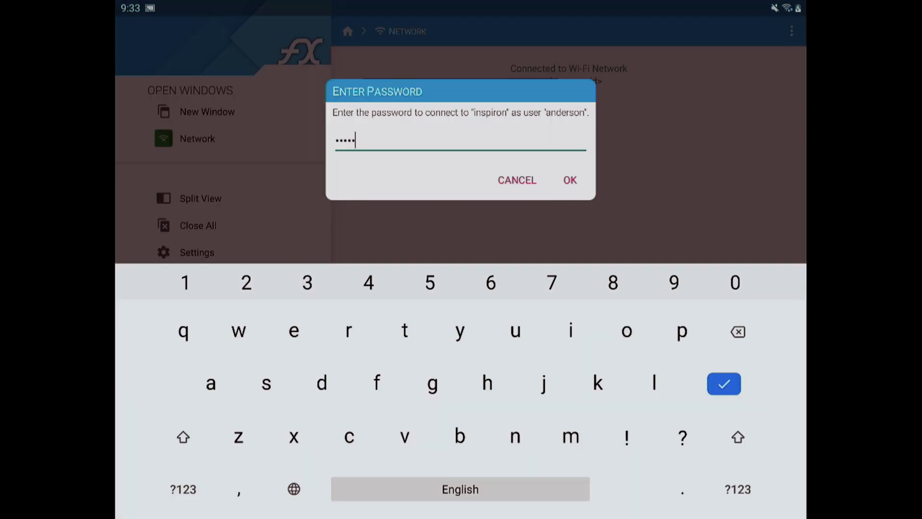
# Step: Enter the password and connect to the inspiron share
pyautogui.click(568, 180)
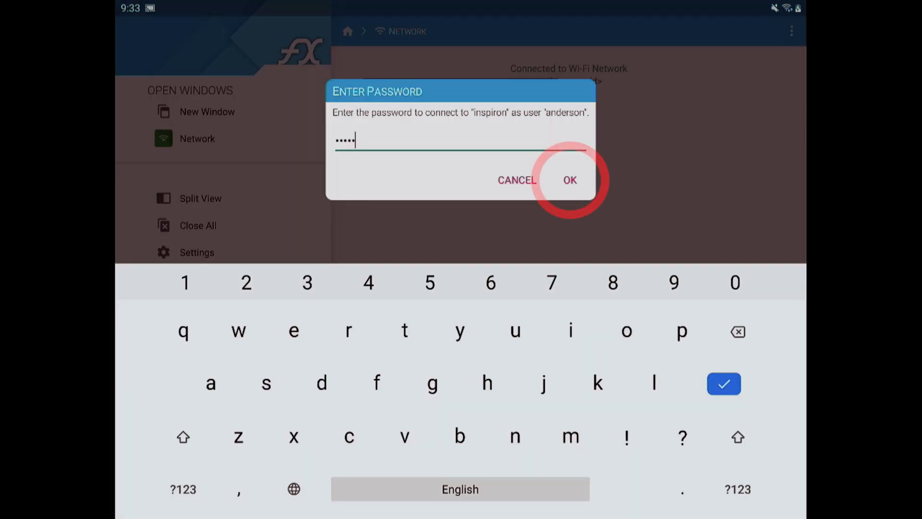
pyautogui.click(568, 180)
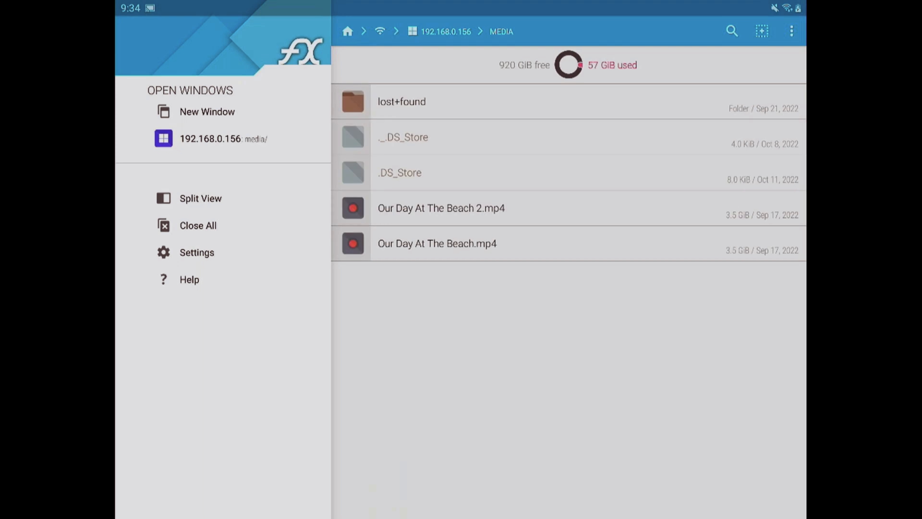
# Step: Select Our Day At The Beach.mp4 in the media folder and copy it
pyautogui.click(437, 243)
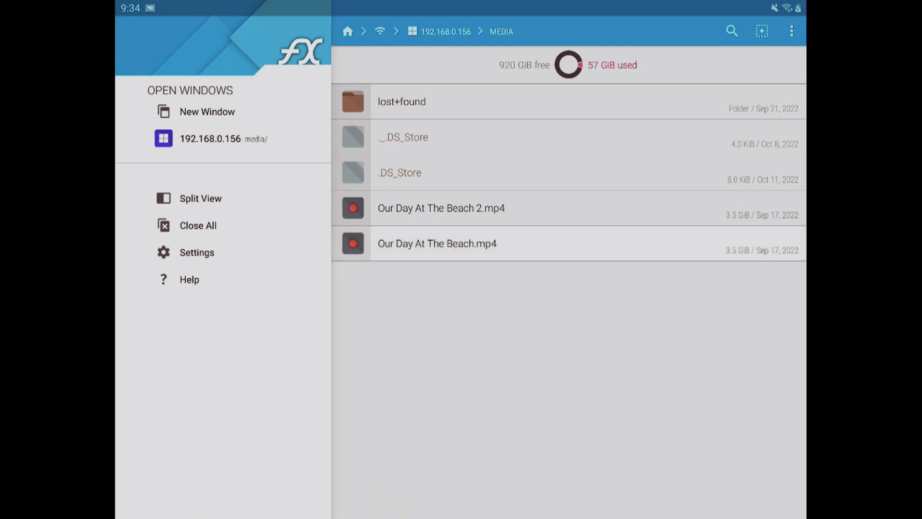
pyautogui.click(437, 243)
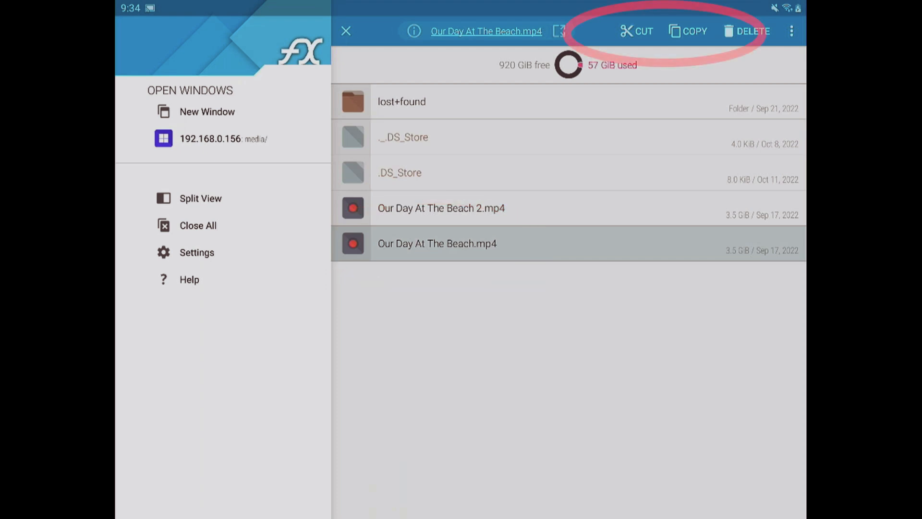
pyautogui.click(686, 31)
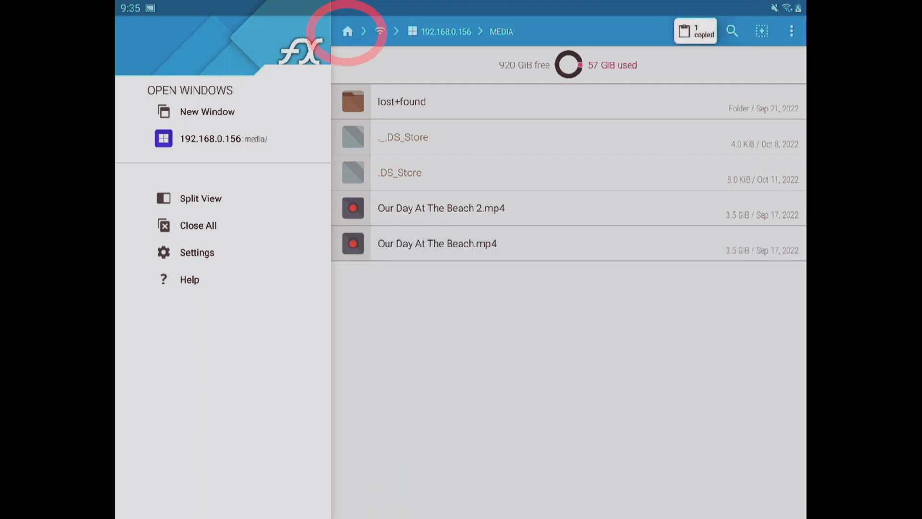
# Step: Paste the copied Our Day At The Beach.mp4 into the tablet's Download folder
pyautogui.click(348, 31)
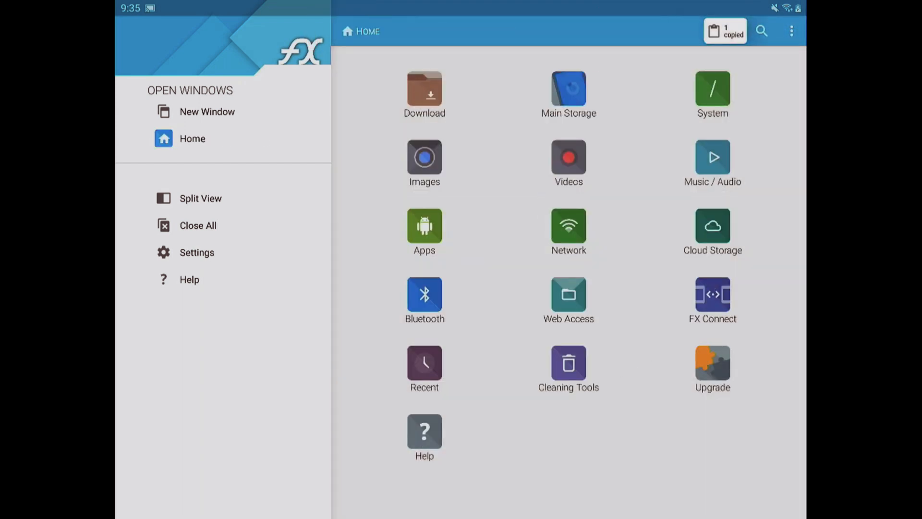
pyautogui.click(424, 92)
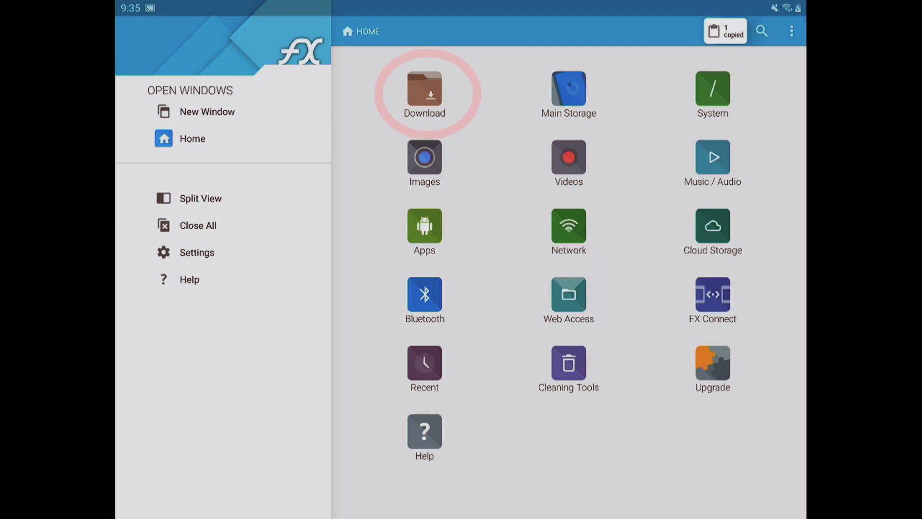
pyautogui.click(424, 91)
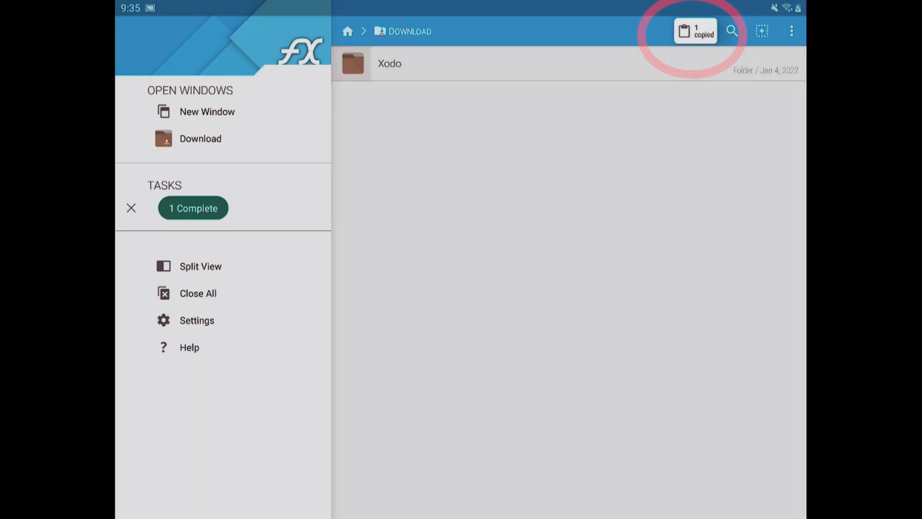
pyautogui.click(695, 30)
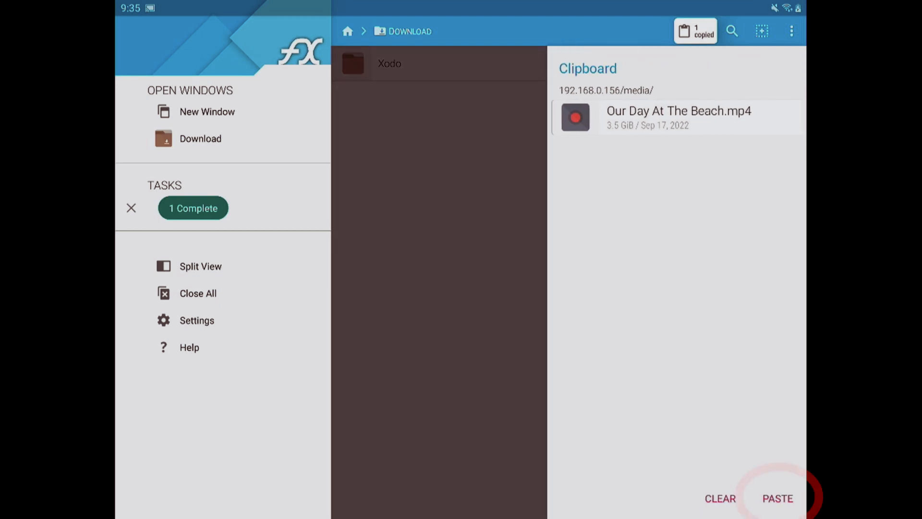
pyautogui.click(776, 499)
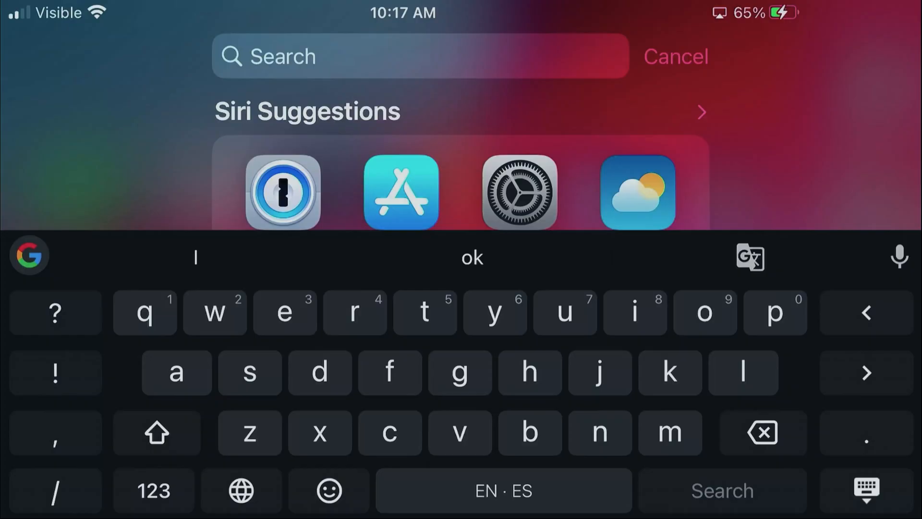
# Step: Search Spotlight for 'es' and launch ES File Explorer
pyautogui.write('es')
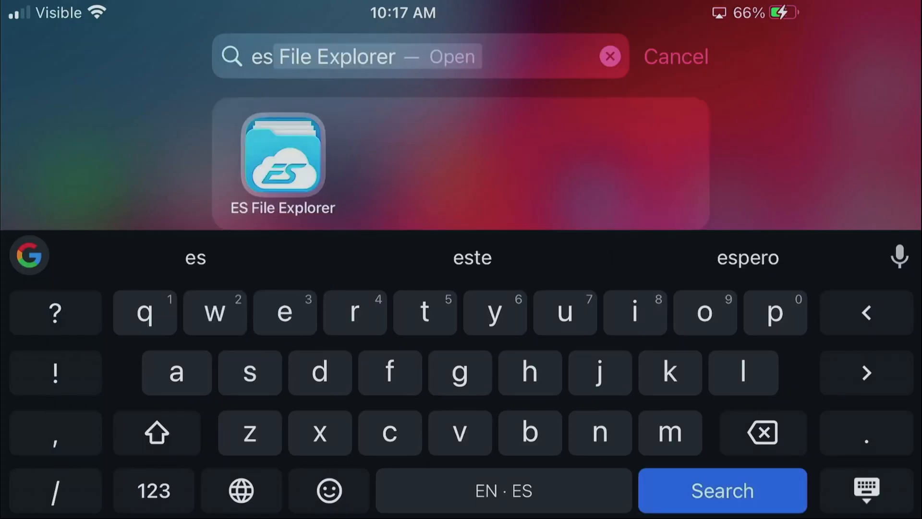
pyautogui.click(283, 161)
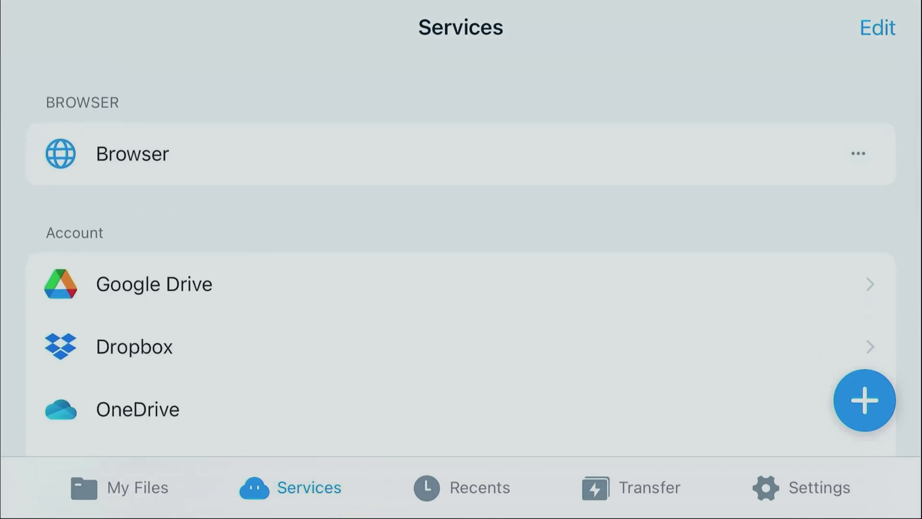
# Step: Add an SMB connection titled inspiron with its account details and connect to the server
pyautogui.click(864, 400)
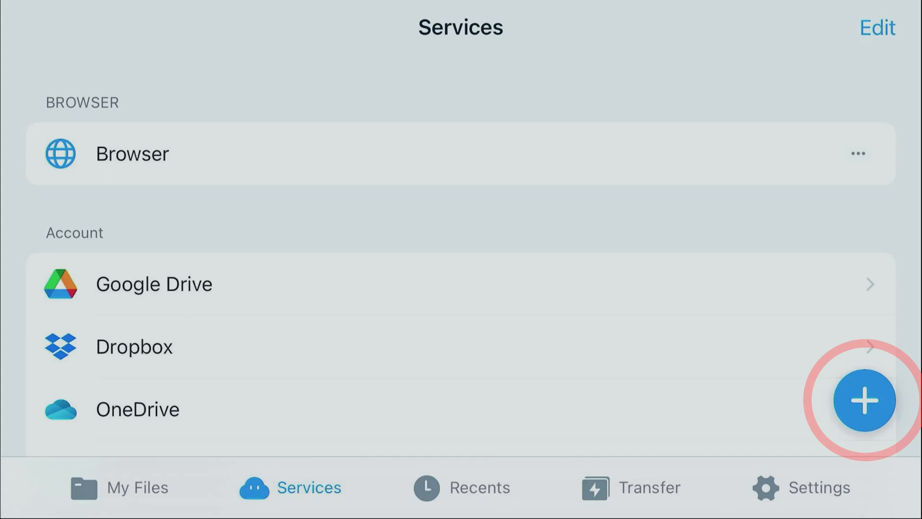
pyautogui.click(864, 401)
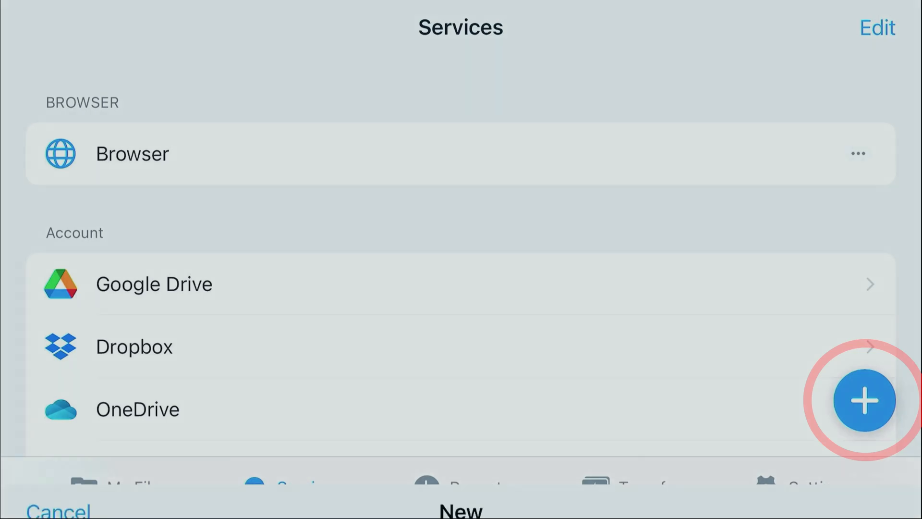
pyautogui.click(863, 401)
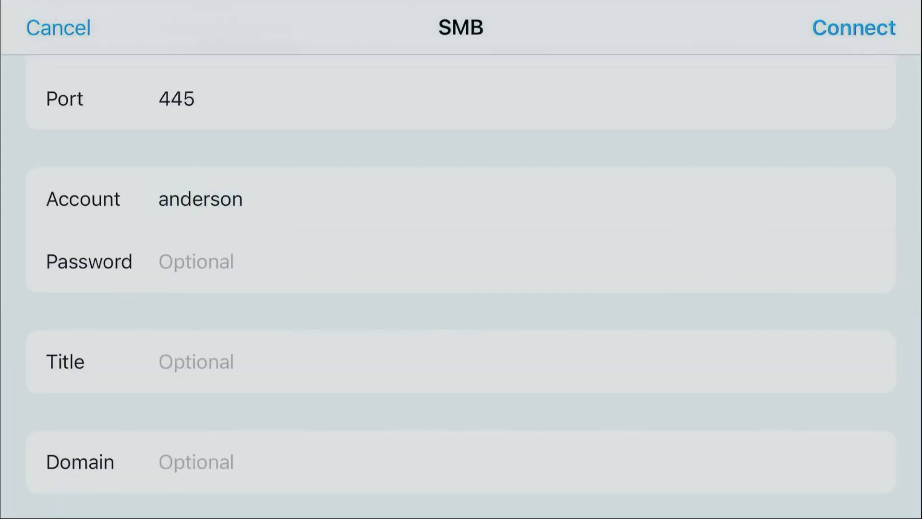
pyautogui.click(196, 360)
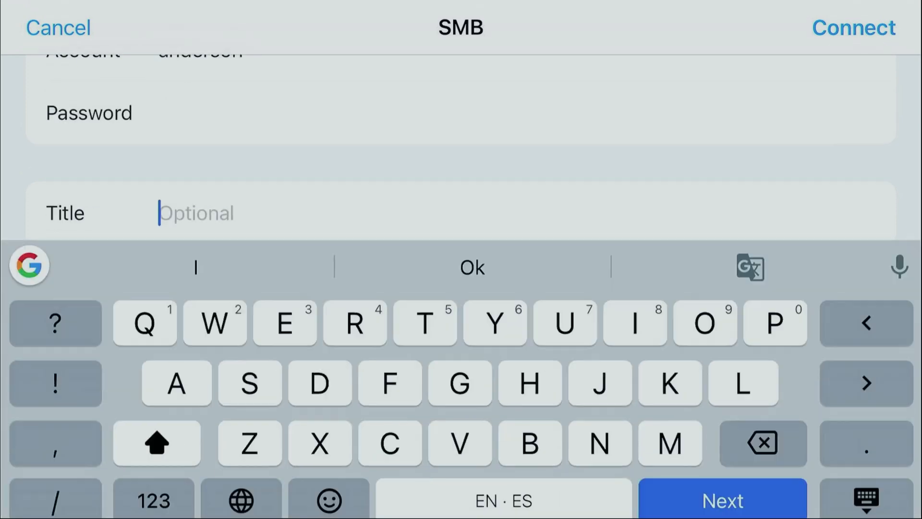
pyautogui.write('in')
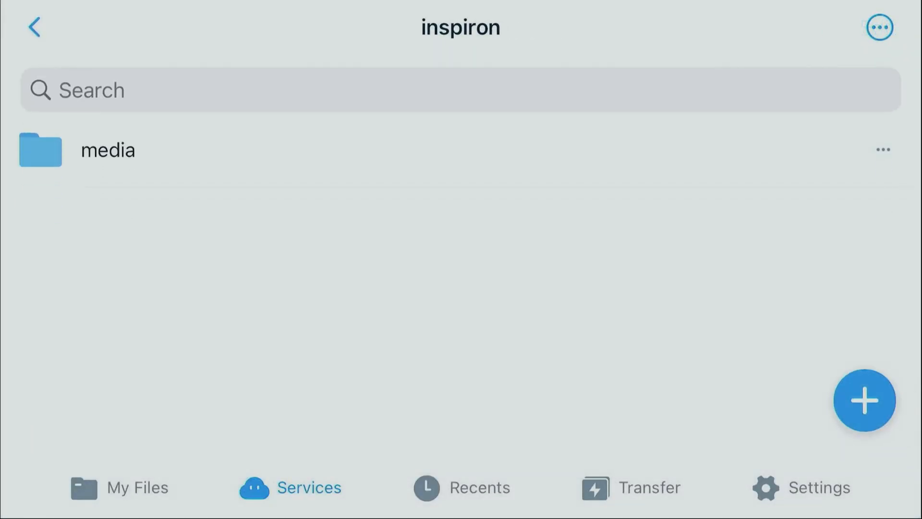
# Step: Select Our Day At The Beach.mp4 in the media share and copy it
pyautogui.click(107, 149)
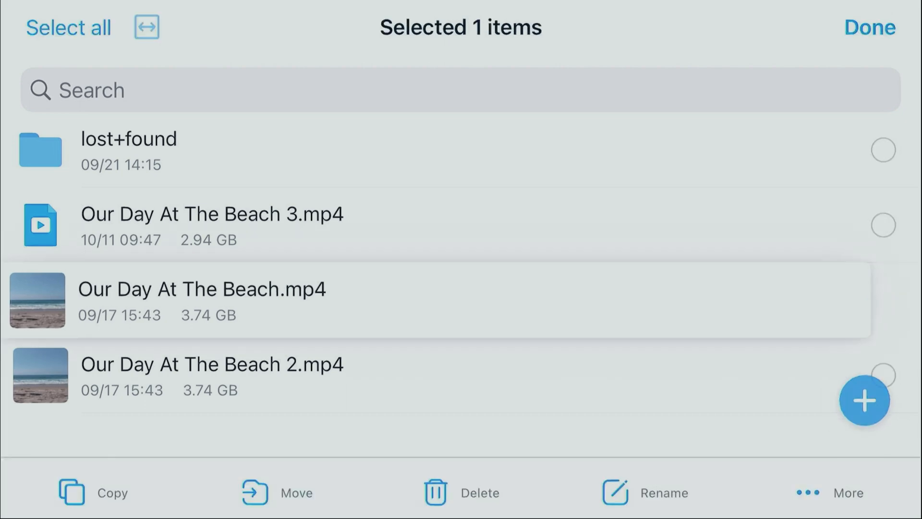
pyautogui.click(883, 299)
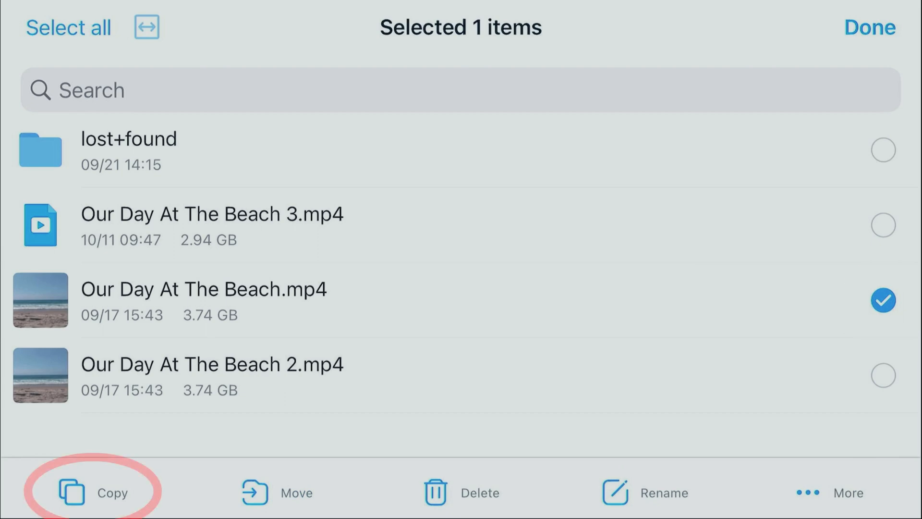
pyautogui.click(97, 491)
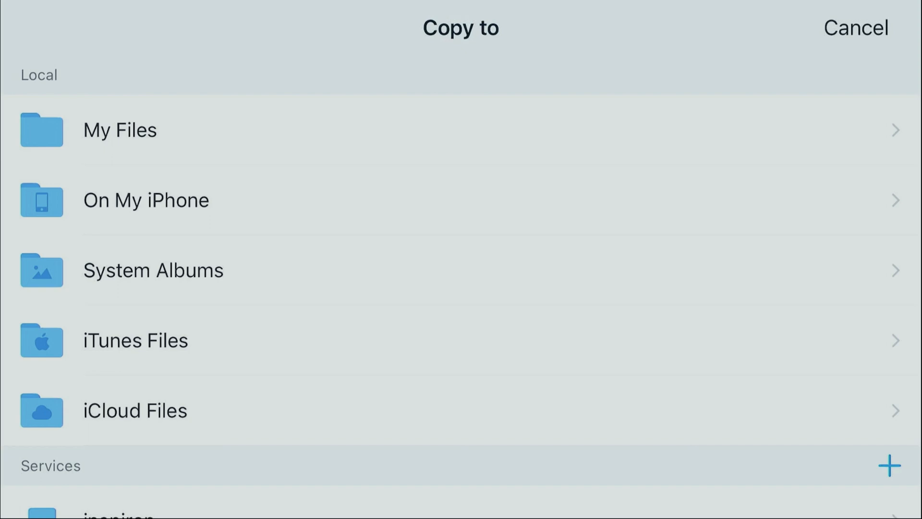
# Step: Copy the video into the root of My Files, continuing in the background
pyautogui.click(119, 130)
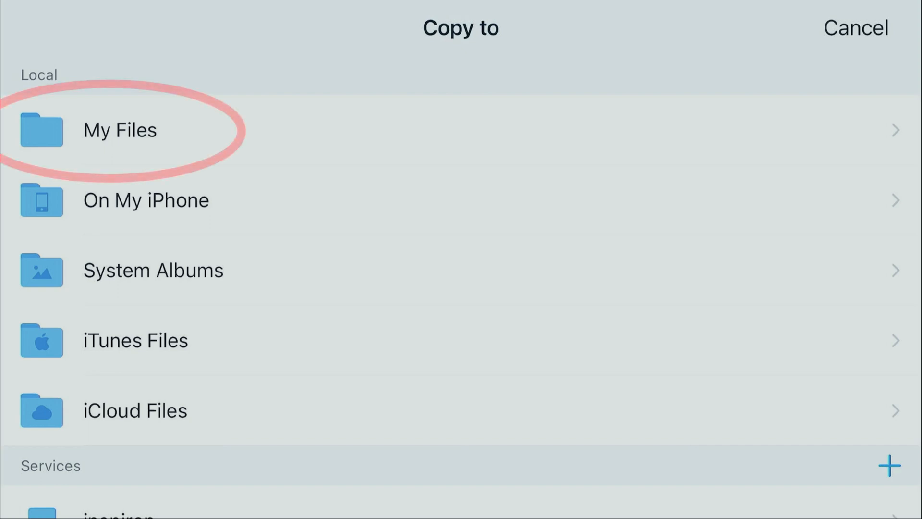
pyautogui.click(119, 130)
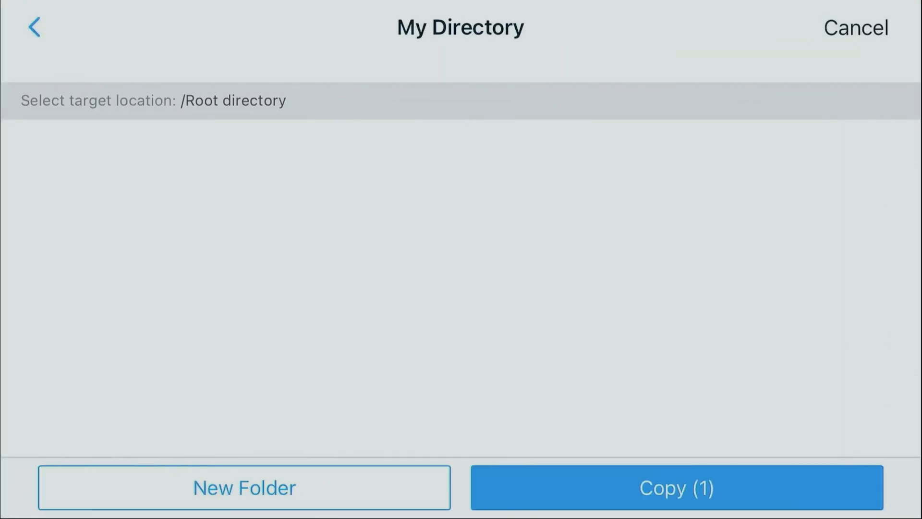
pyautogui.click(675, 488)
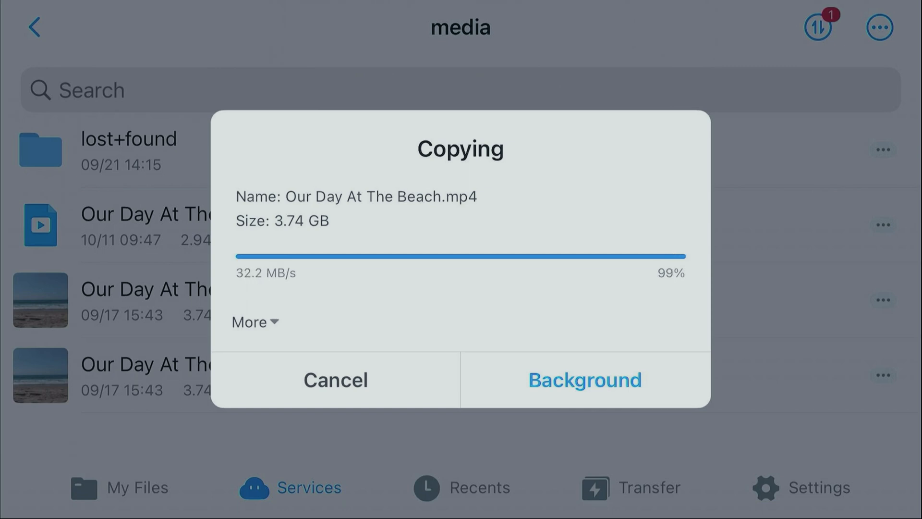
pyautogui.click(584, 380)
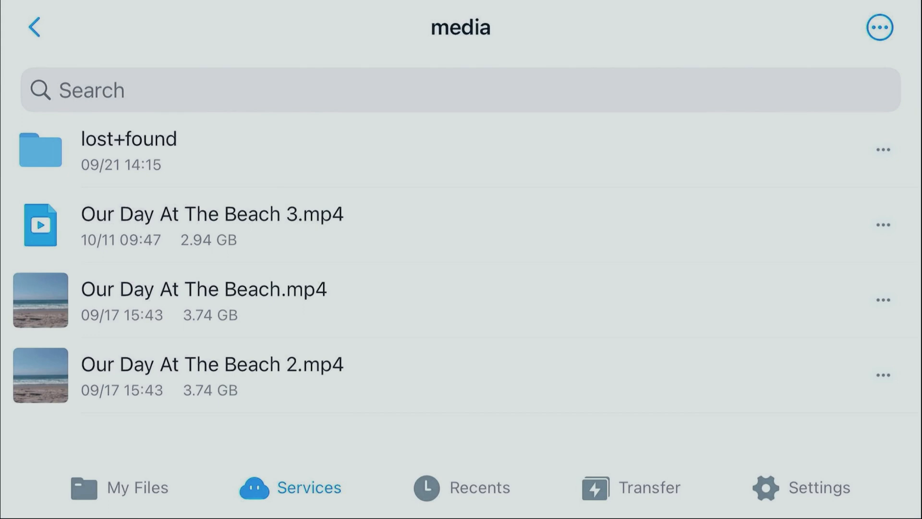
# Step: In My Files, rename the local video to Our Day At The Beach 4.mp4
pyautogui.click(120, 487)
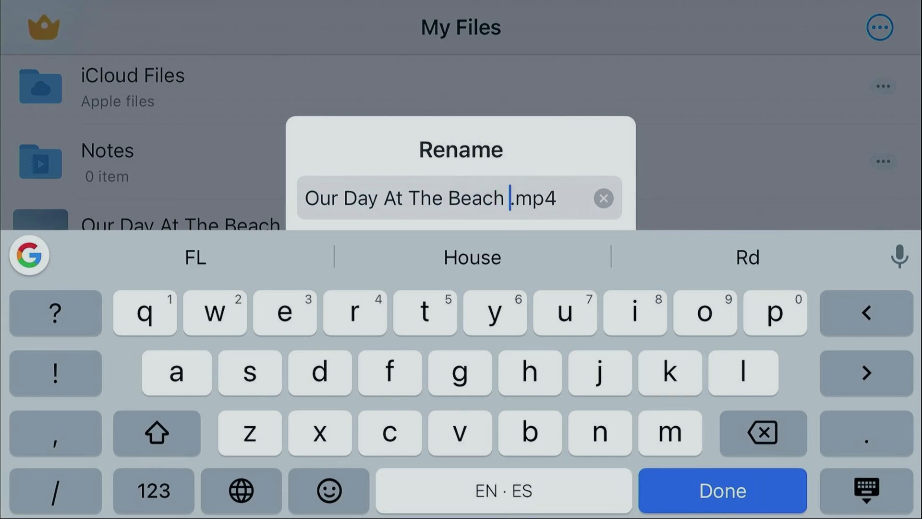
pyautogui.click(721, 491)
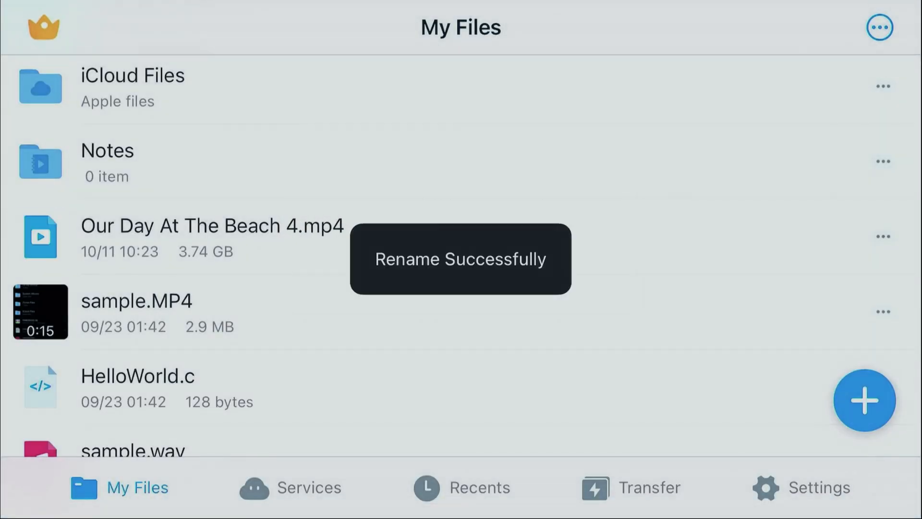
pyautogui.click(882, 236)
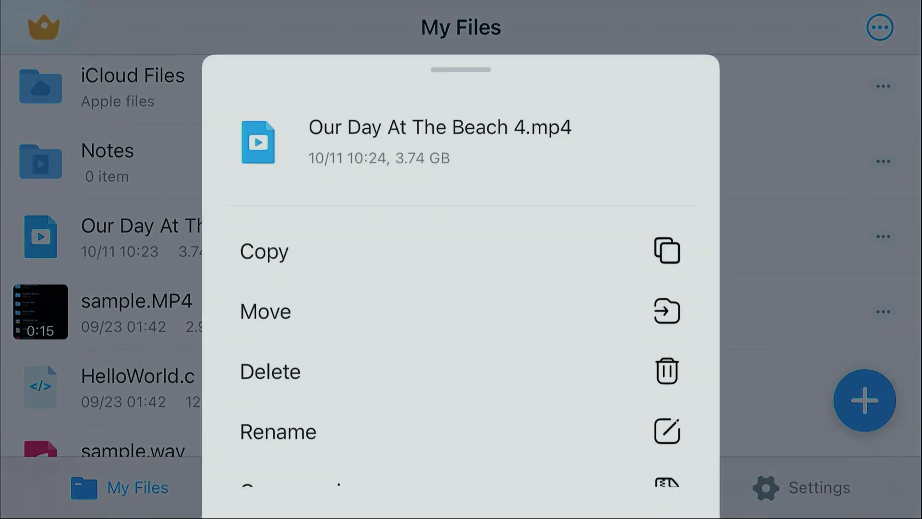
# Step: Copy Our Day At The Beach 4.mp4 into the inspiron server's media share
pyautogui.click(264, 251)
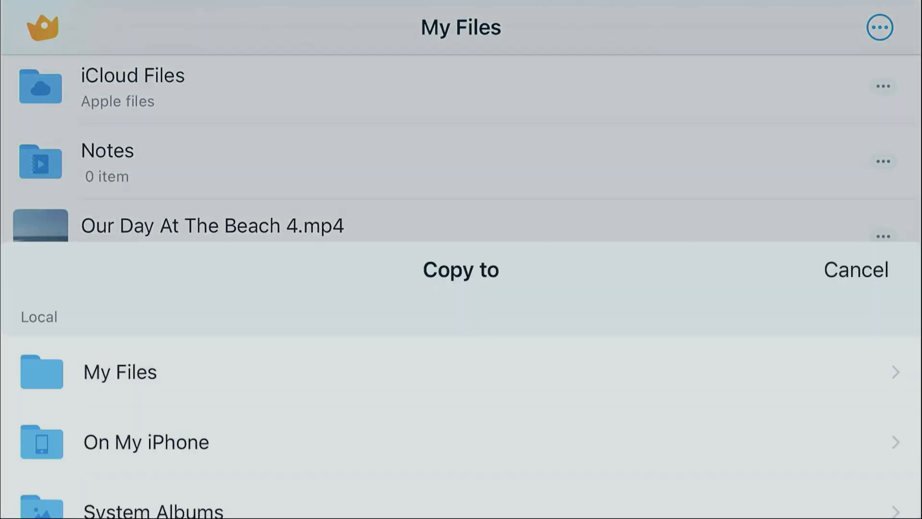
pyautogui.scroll(-3)
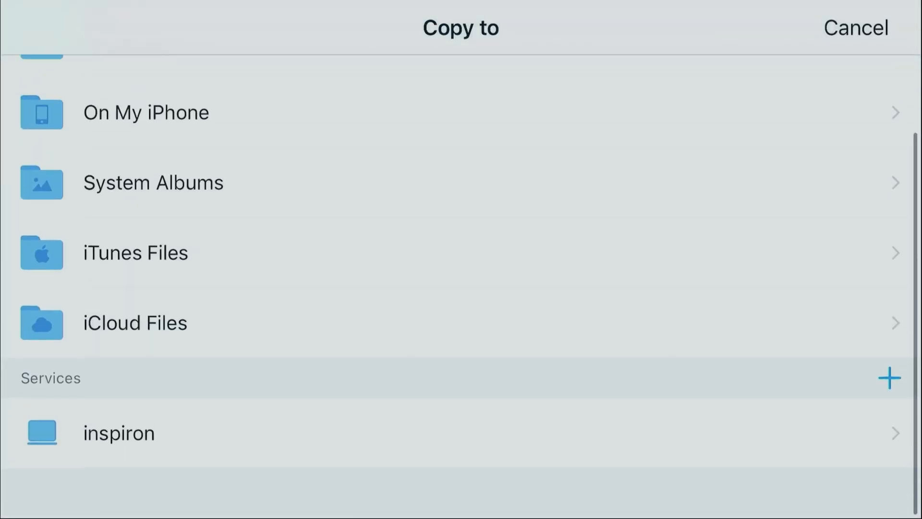
pyautogui.click(117, 433)
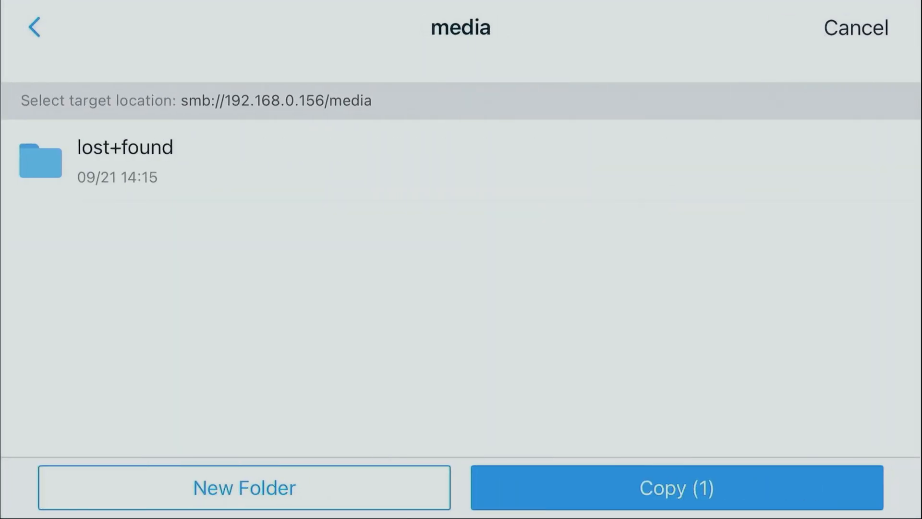
pyautogui.click(675, 487)
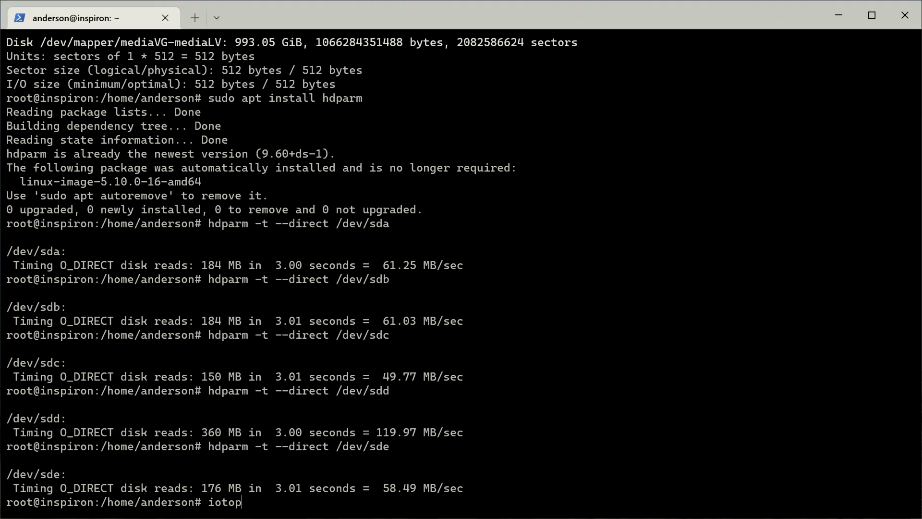
# Step: Run iotop at the root prompt to watch live disk activity
pyautogui.press('Return')
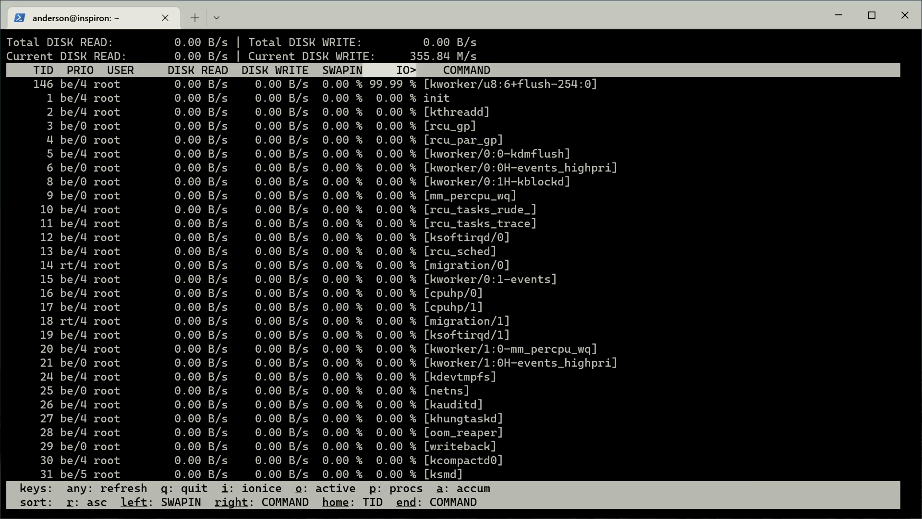